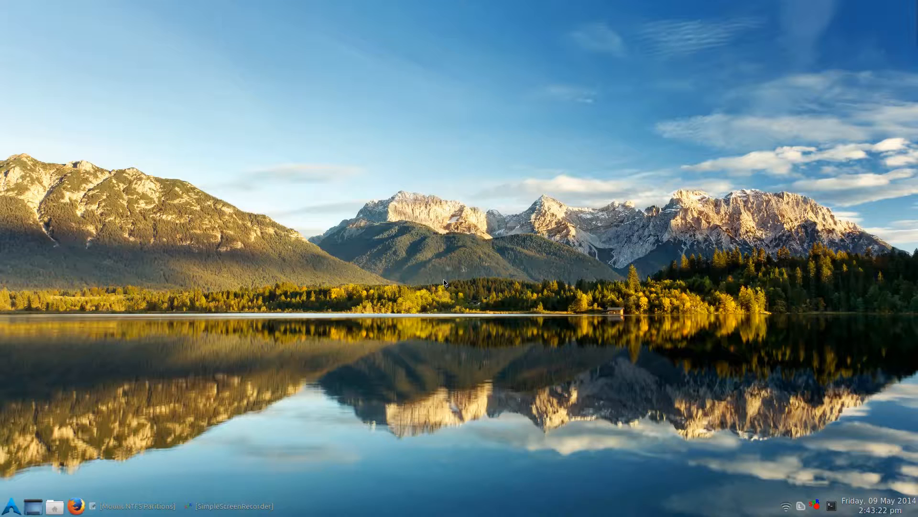
pyautogui.moveTo(420, 80)
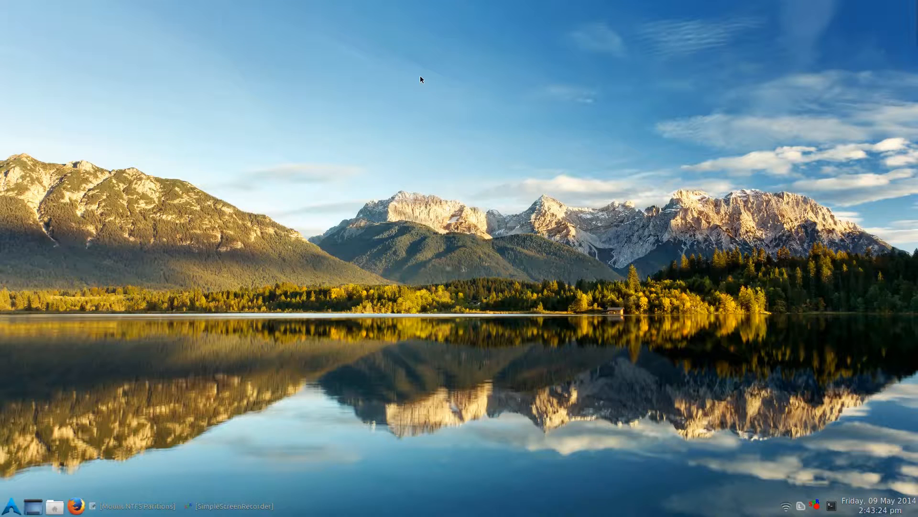
# Enable removable drives as desktop icons in the desktop settings' Icons options
pyautogui.rightClick(420, 79)
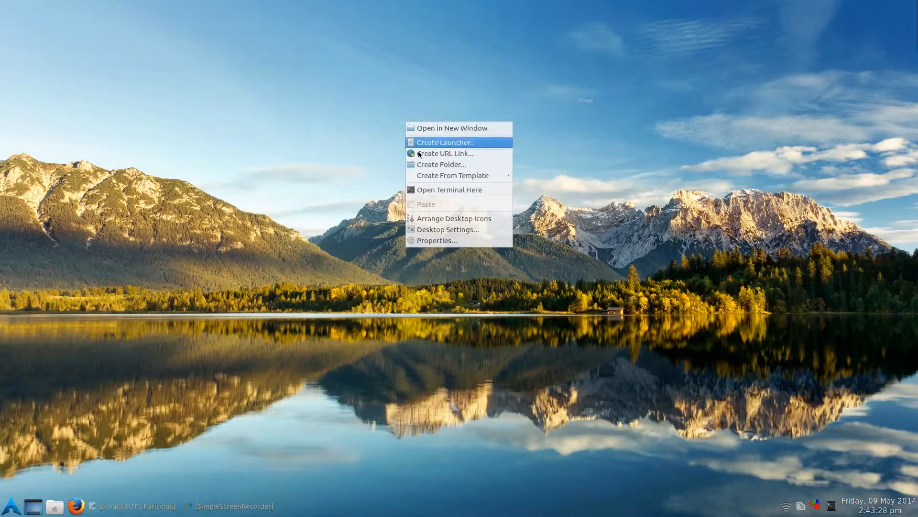
pyautogui.click(447, 229)
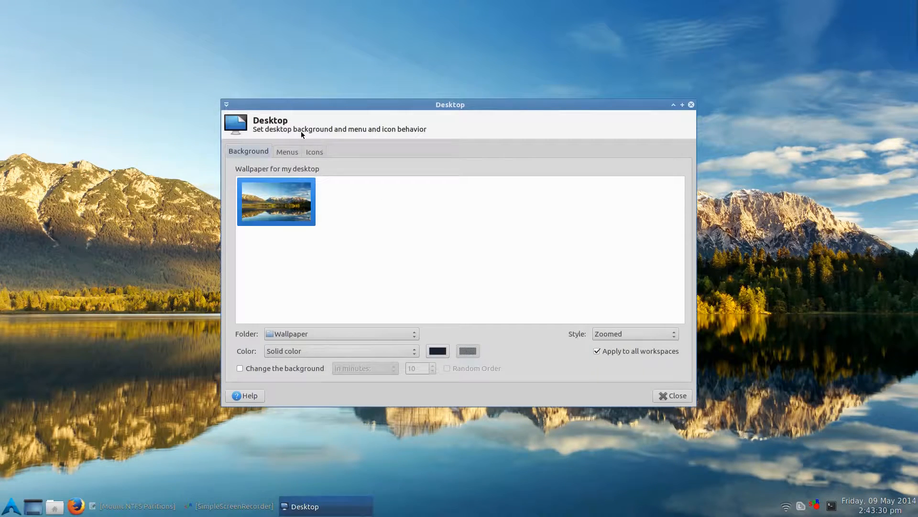
pyautogui.click(314, 151)
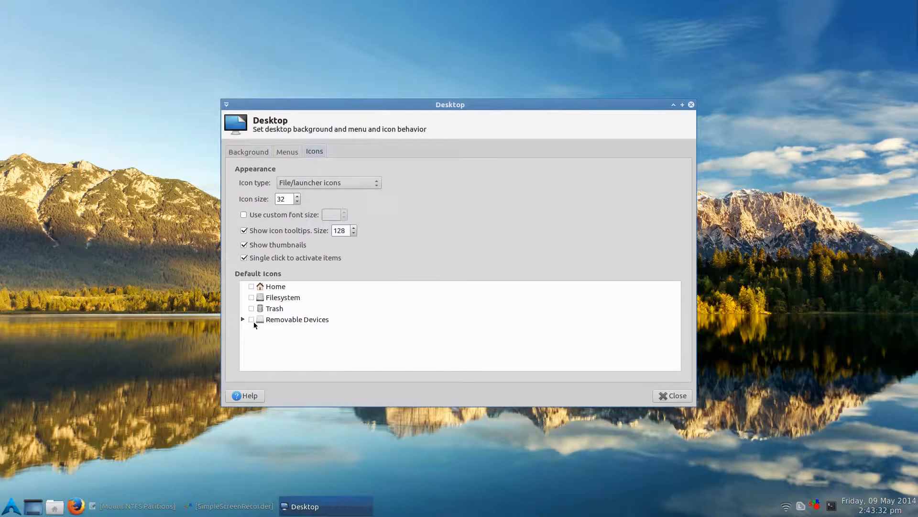
pyautogui.click(252, 319)
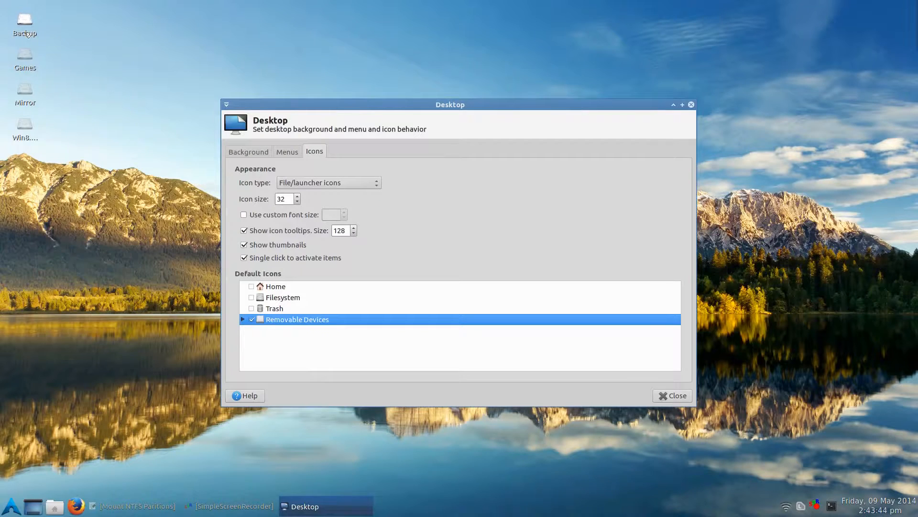
# Unmount the Backup volume from the desktop and bring up the Mount NTFS Partitions notes
pyautogui.rightClick(23, 17)
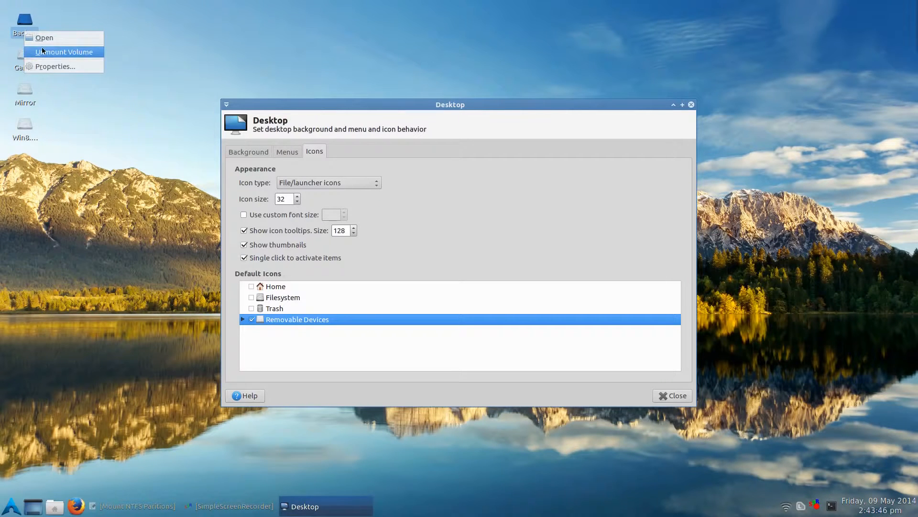
pyautogui.click(63, 51)
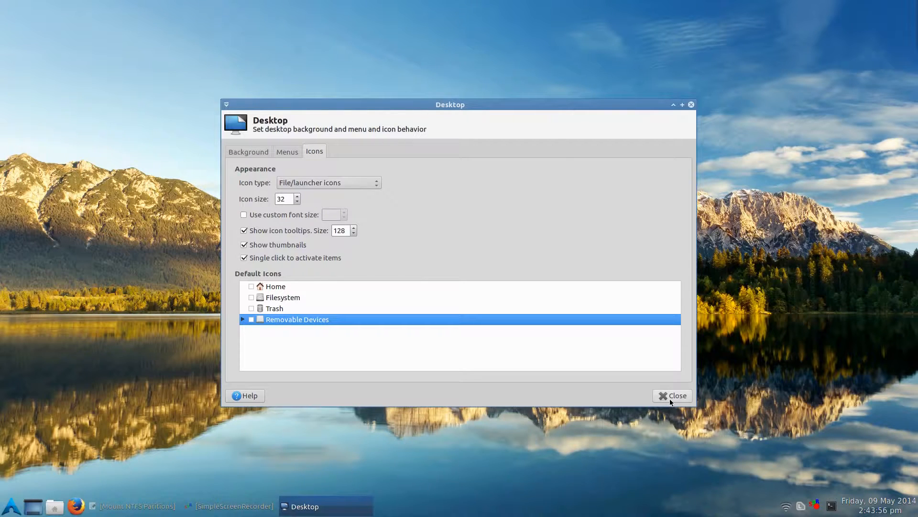
pyautogui.click(672, 395)
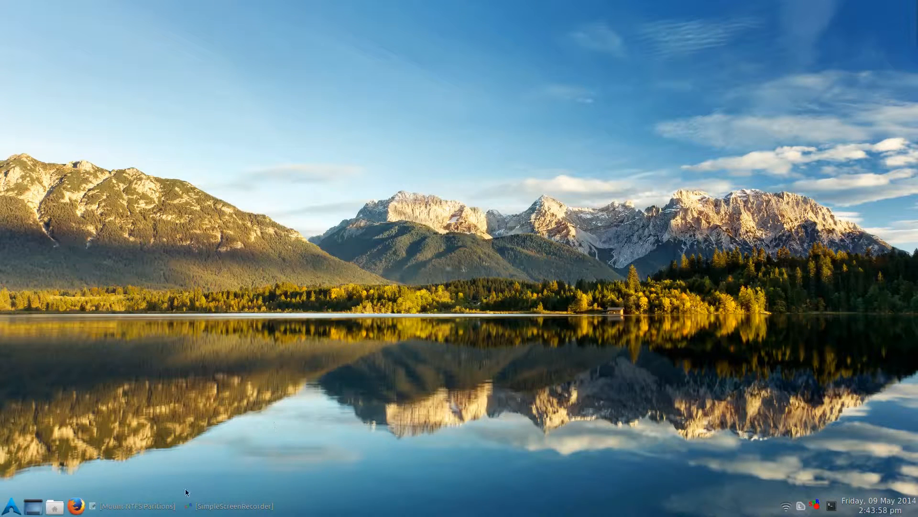
pyautogui.click(138, 505)
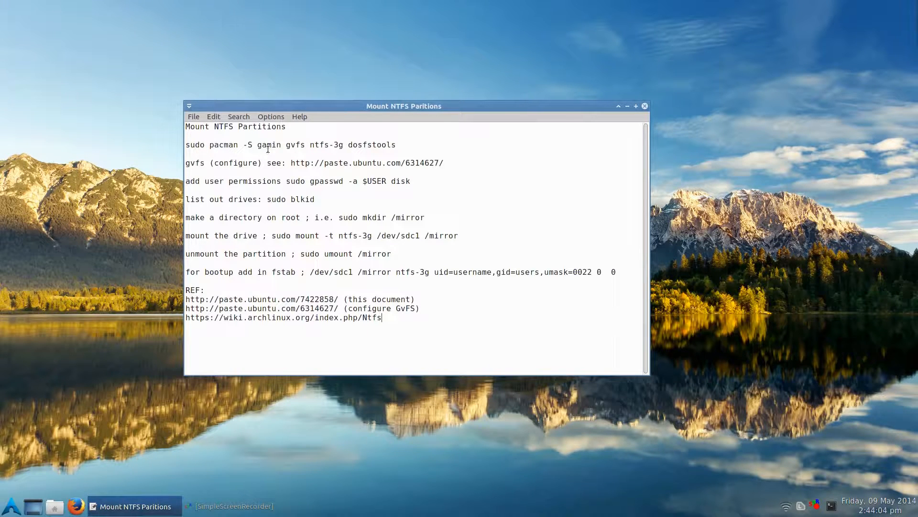
pyautogui.moveTo(305, 151)
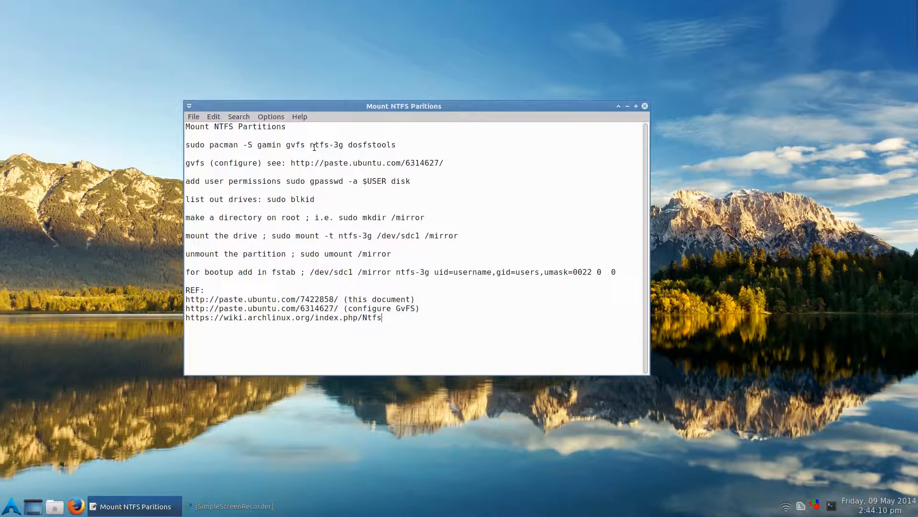
# Point out the gvfs and ntfs-3g packages, then select the whole sudo pacman -S line
pyautogui.doubleClick(323, 144)
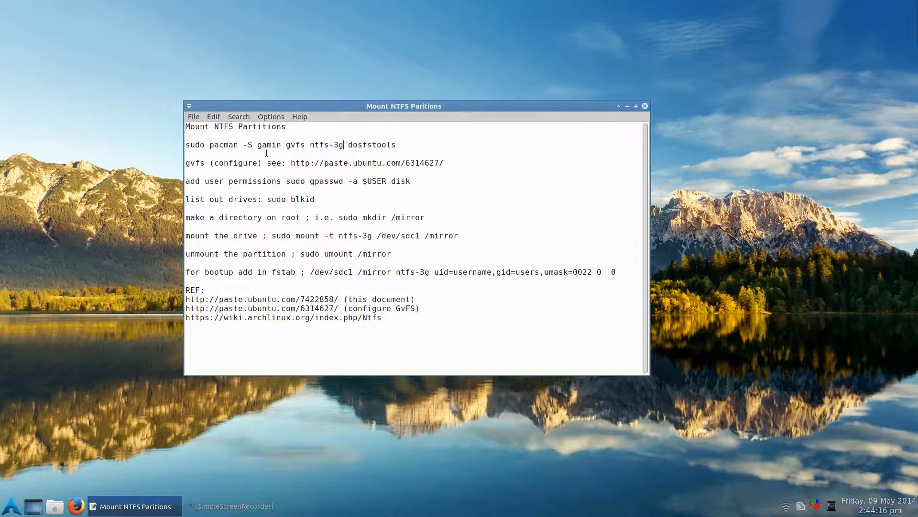
pyautogui.doubleClick(295, 144)
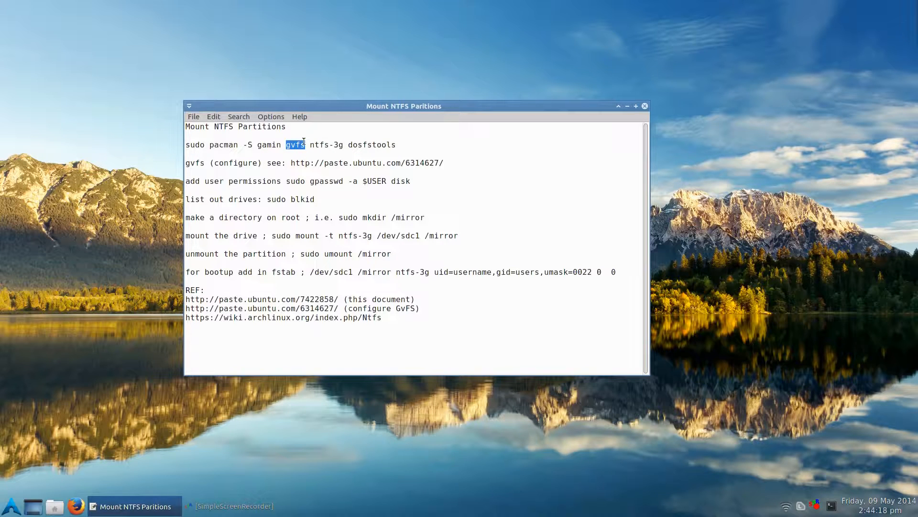
pyautogui.doubleClick(269, 144)
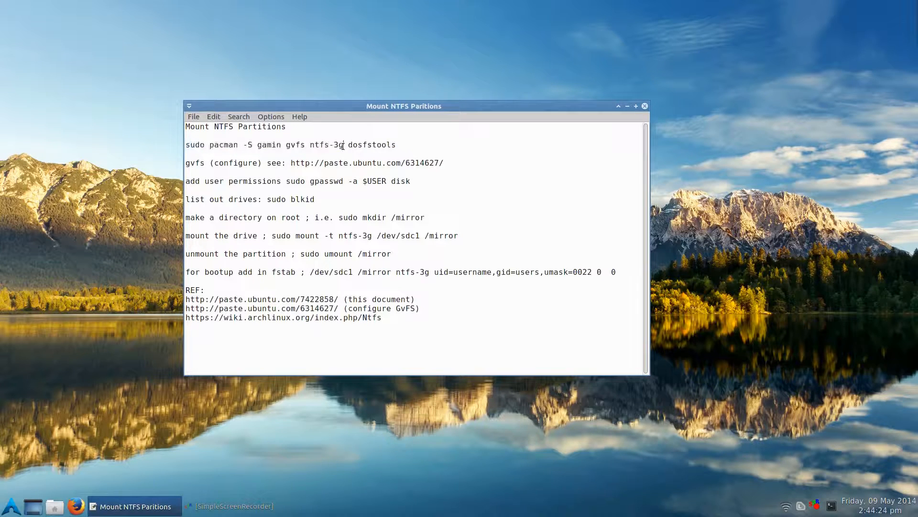
pyautogui.tripleClick(264, 145)
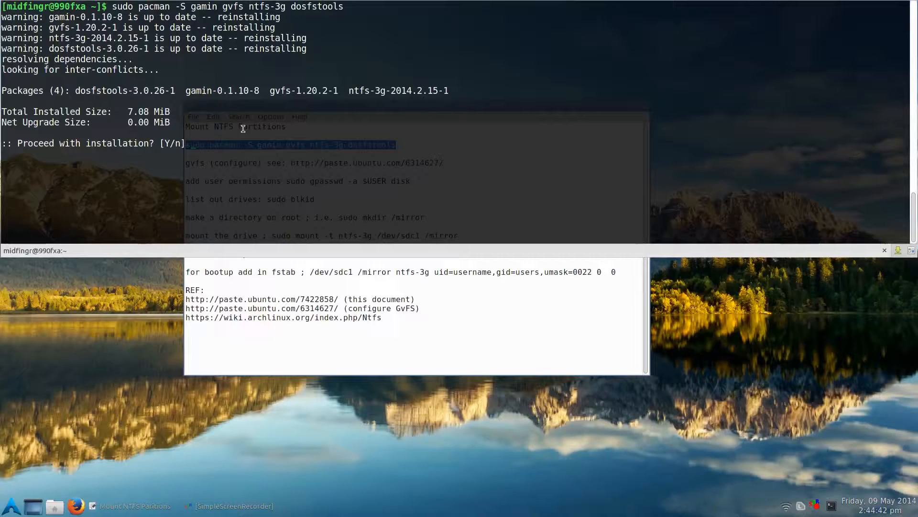
# Decline reinstalling the already up-to-date gamin, gvfs, ntfs-3g and dosfstools packages with n
pyautogui.write('n')
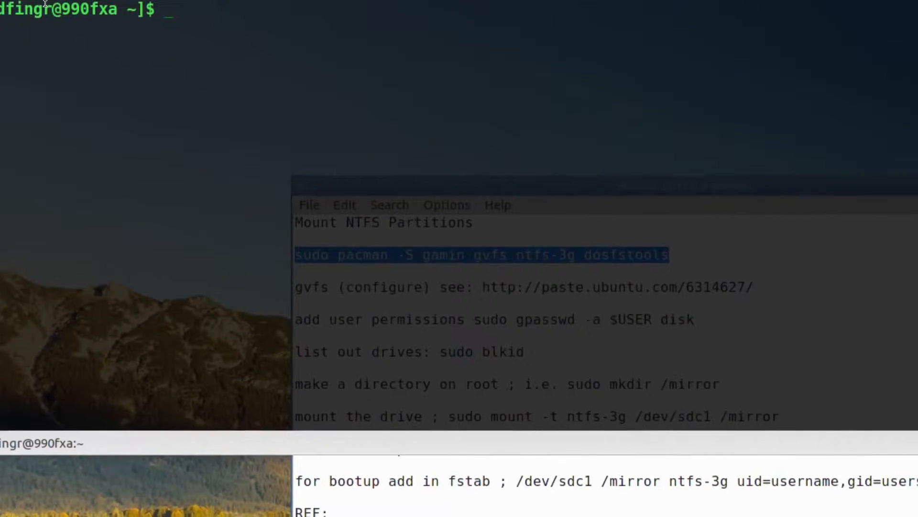
# Become root with su, change to /etc/polkit-1/rules.d and list its rules files
pyautogui.write('su')
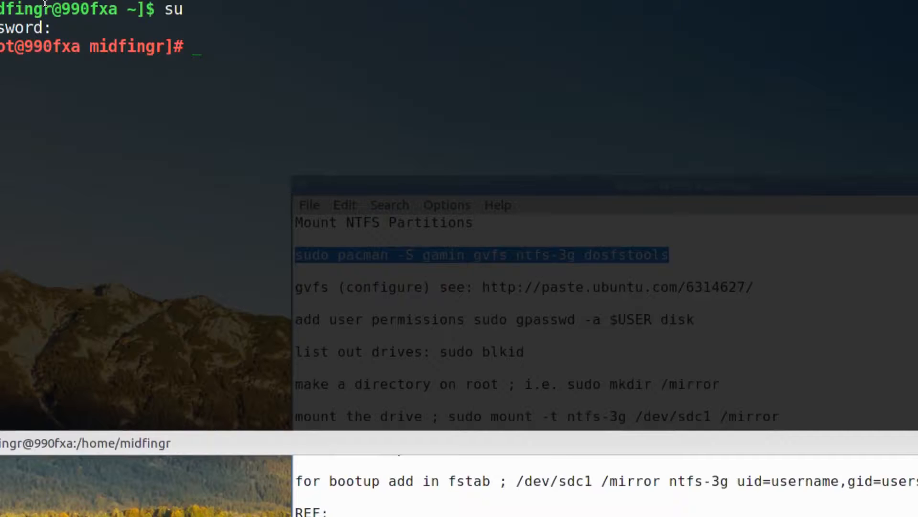
pyautogui.write('cd')
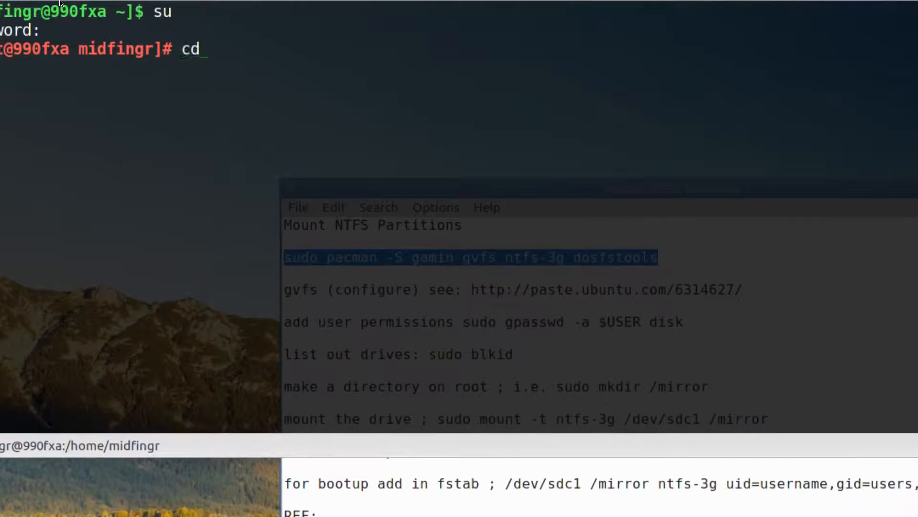
pyautogui.write('/et/')
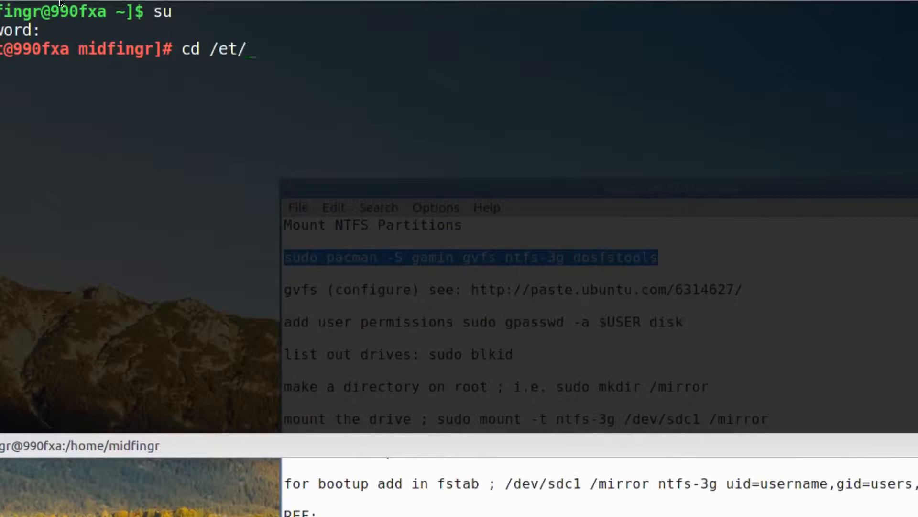
pyautogui.write('c')
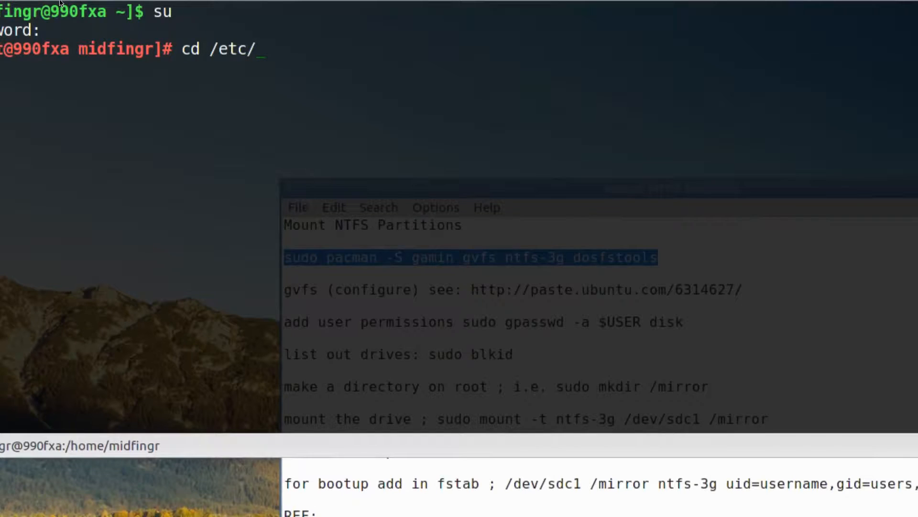
pyautogui.write('polkit-1/')
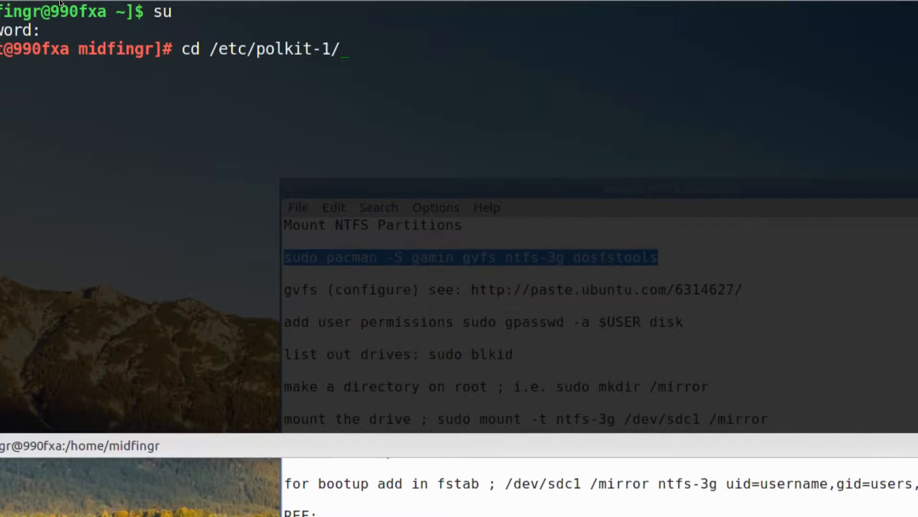
pyautogui.write('rules.d/')
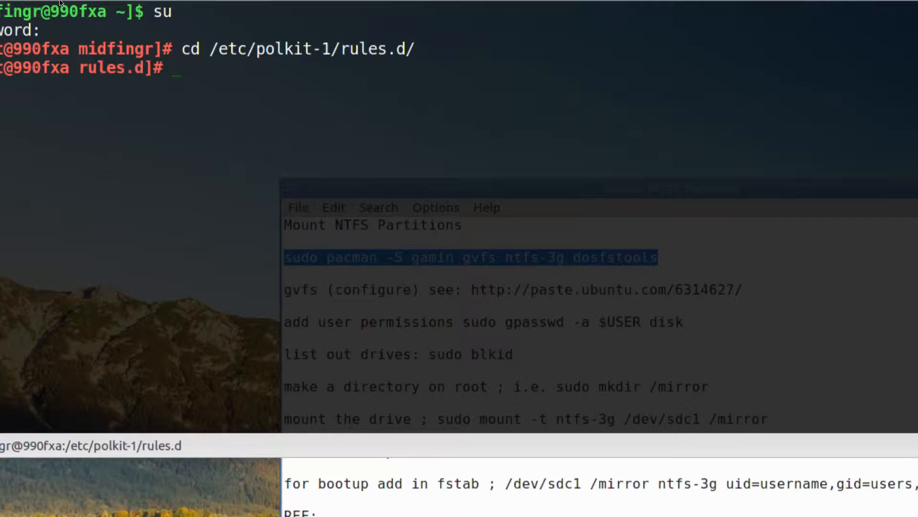
pyautogui.write('ls')
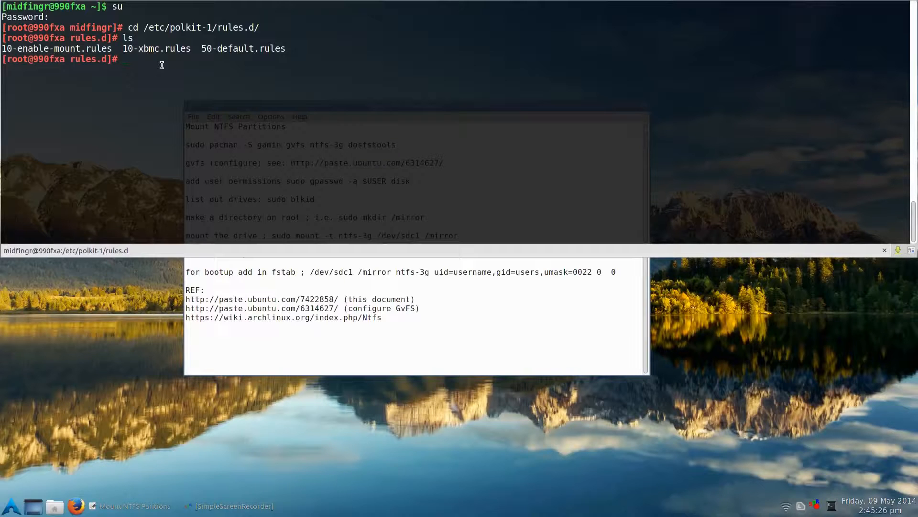
# Open 10-enable-mount.rules in Leafpad from the root shell
pyautogui.write('leafp')
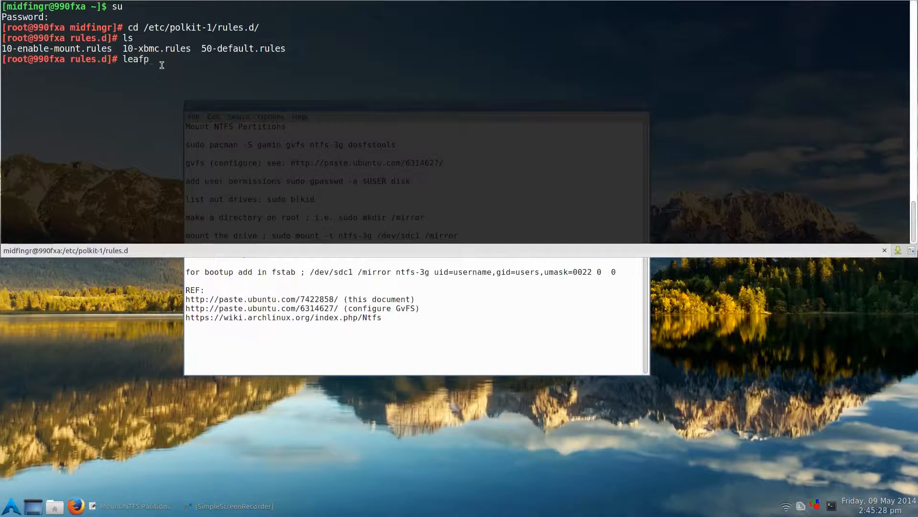
pyautogui.write('ad')
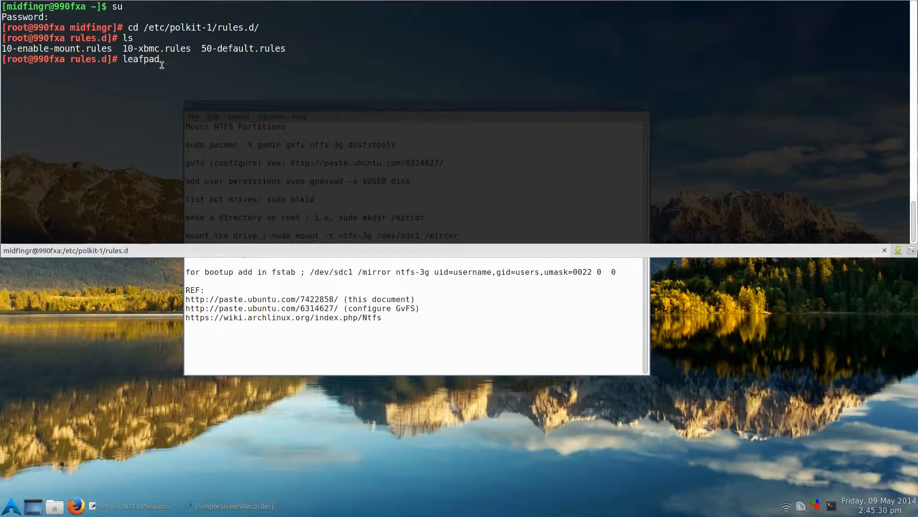
pyautogui.write('10')
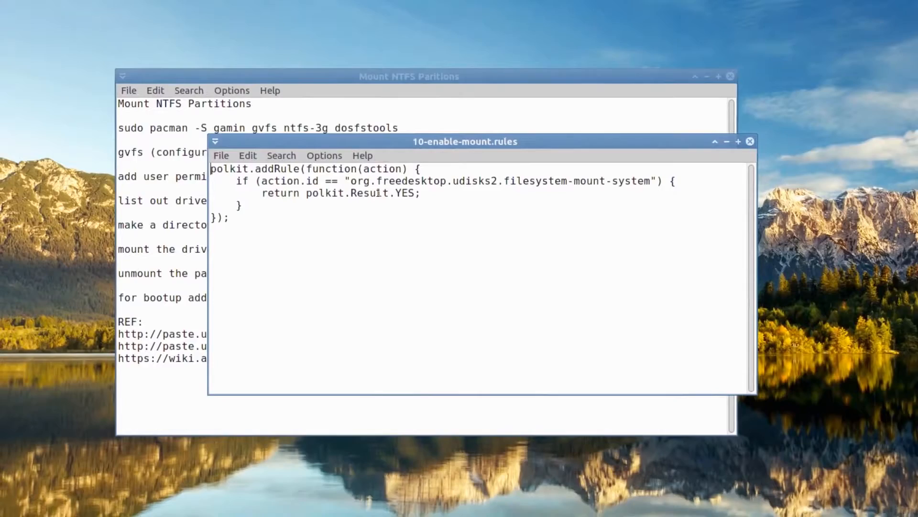
# Adjust the 10-enable-mount.rules window while reviewing the udisks2 mount rule, then close it
pyautogui.moveTo(465, 142); pyautogui.dragTo(499, 135)
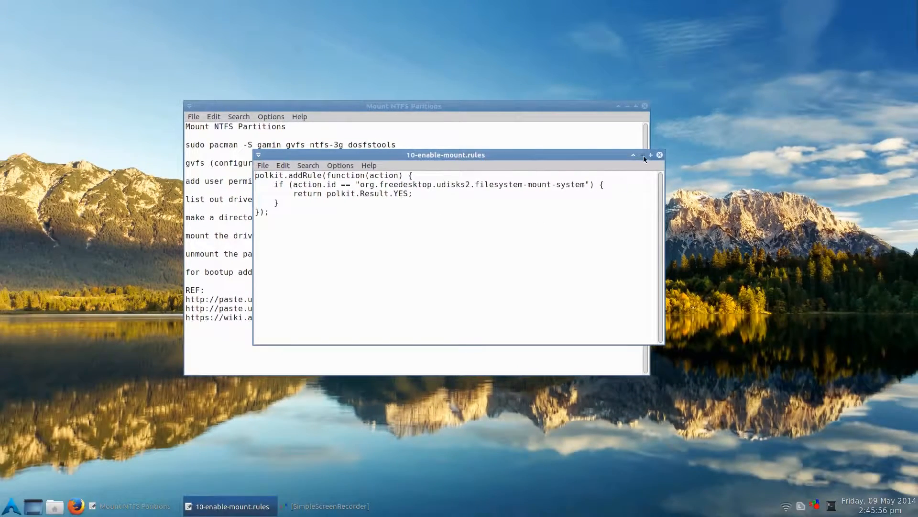
pyautogui.click(658, 154)
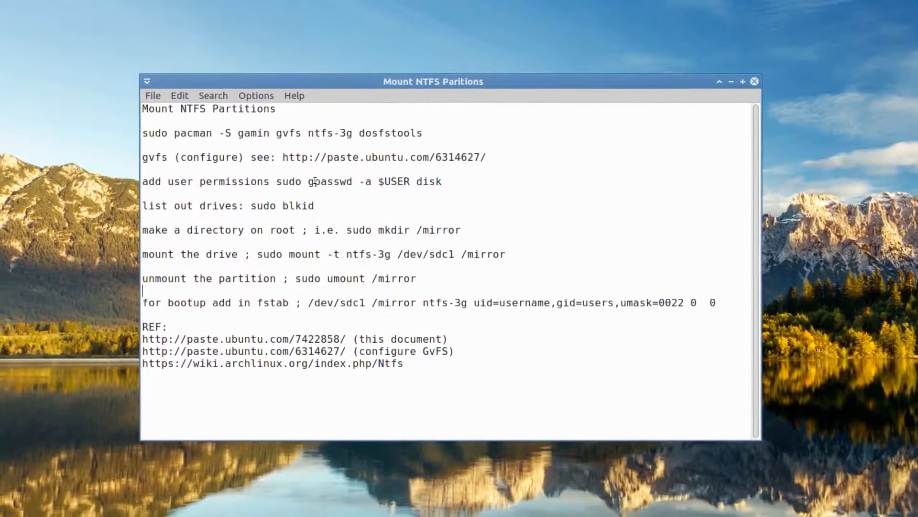
pyautogui.doubleClick(319, 183)
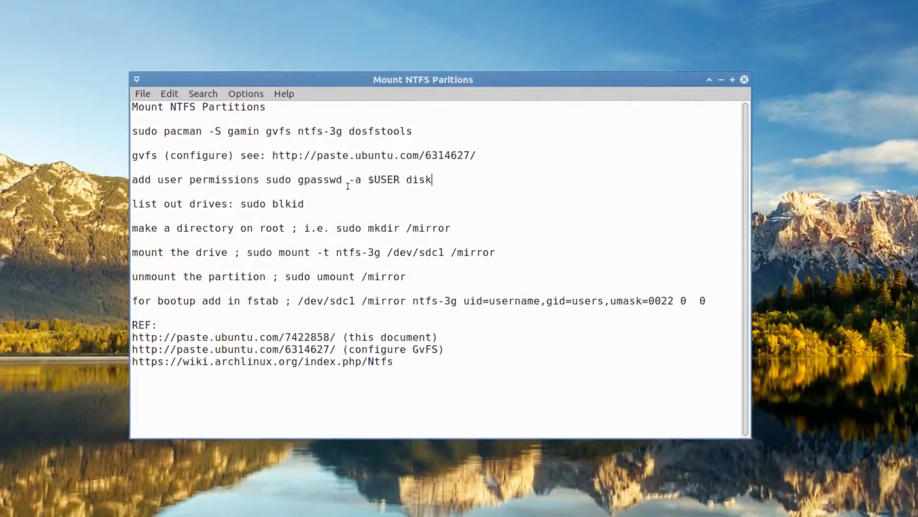
pyautogui.moveTo(423, 80); pyautogui.dragTo(449, 73)
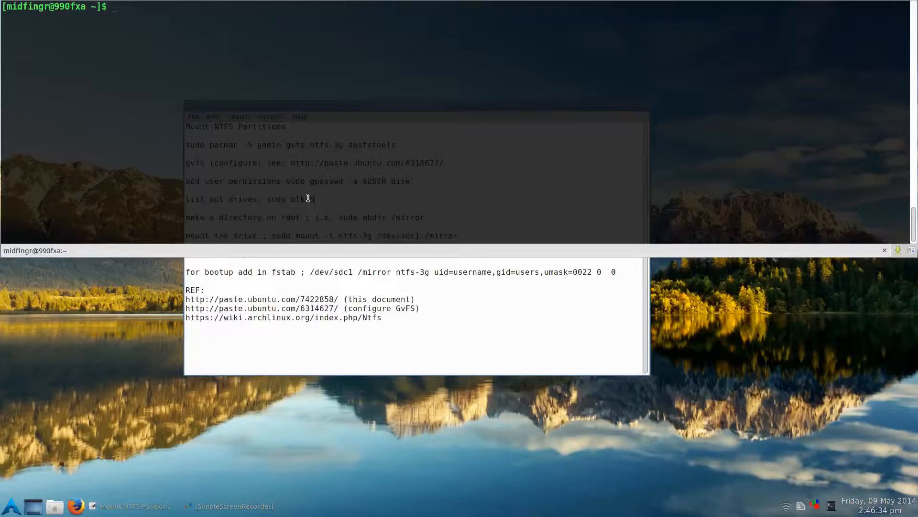
# Run sudo blkid and point out the ntfs type on the /dev/sdc1 Mirror partition
pyautogui.write('sudo')
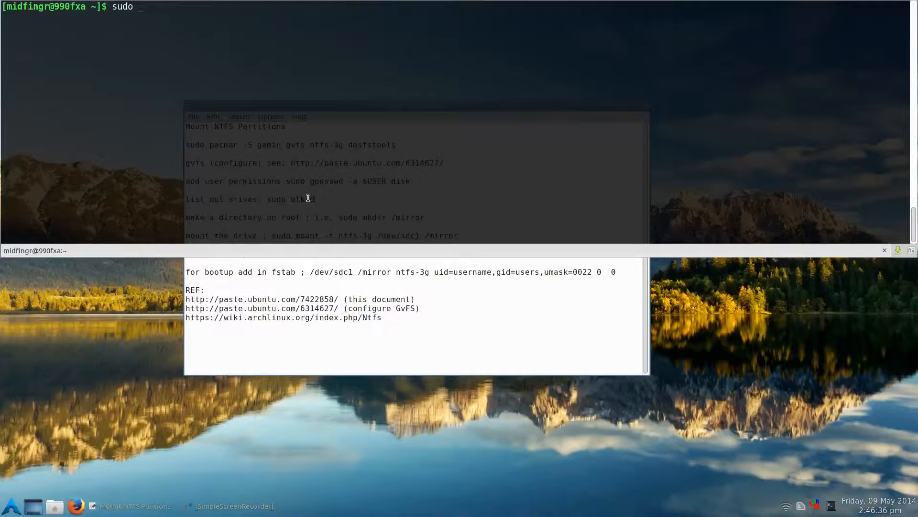
pyautogui.write('blkid')
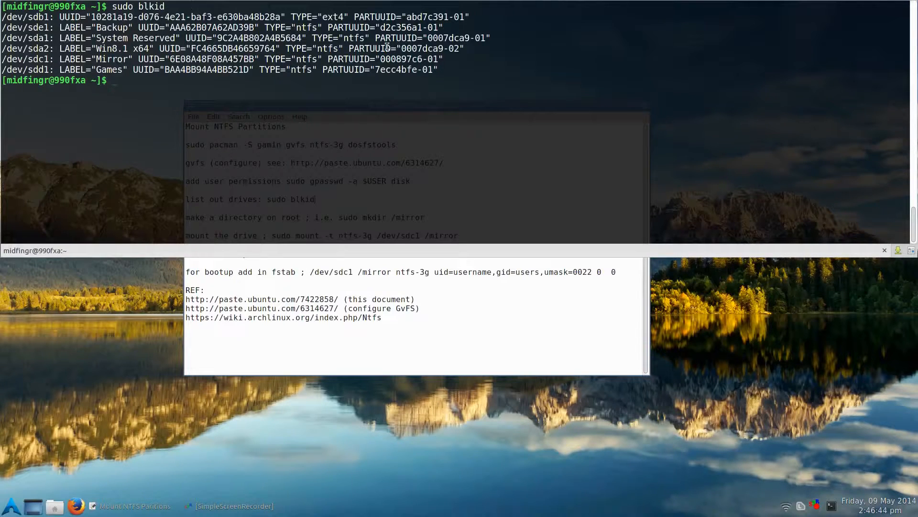
pyautogui.moveTo(311, 89)
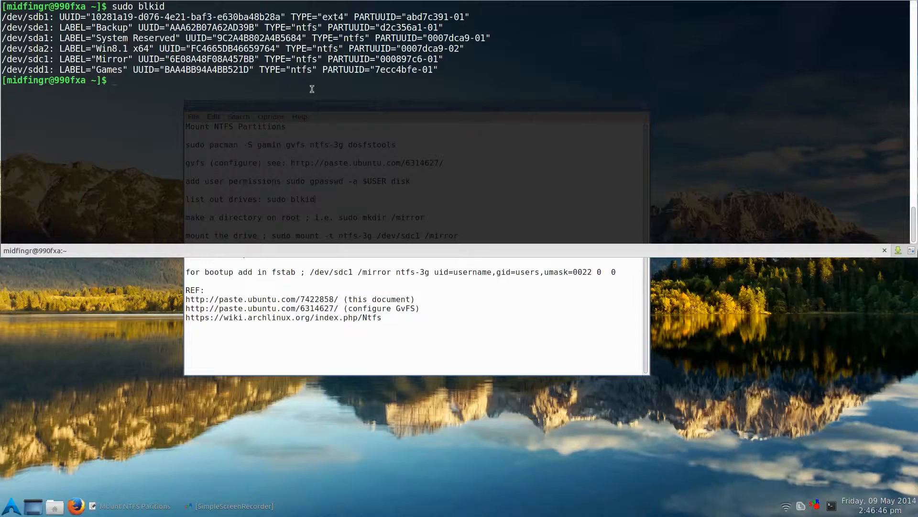
pyautogui.moveTo(309, 75)
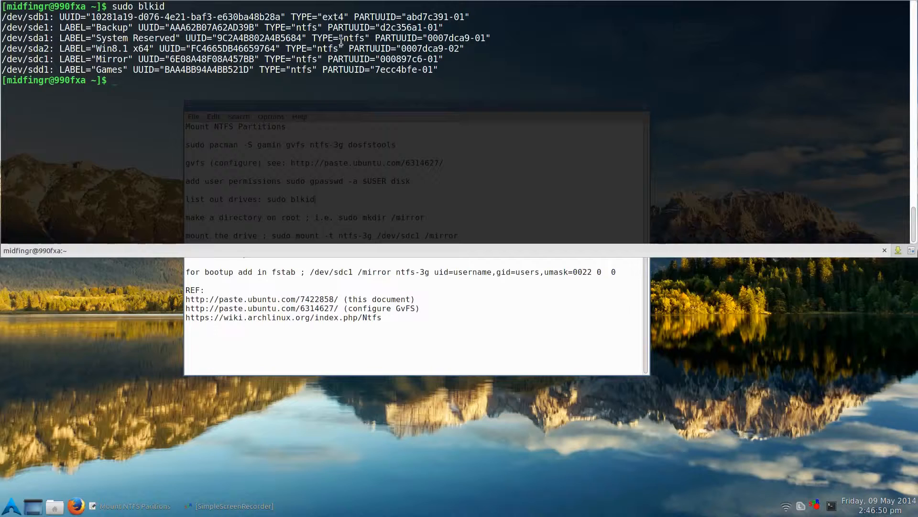
pyautogui.doubleClick(332, 16)
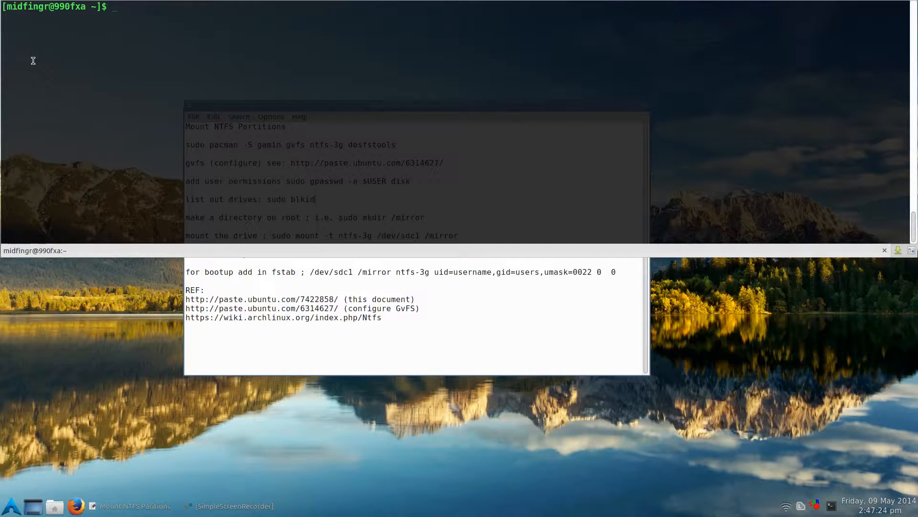
# Run sudo mkdir /mirror to create the mount point at the filesystem root
pyautogui.write('sudo')
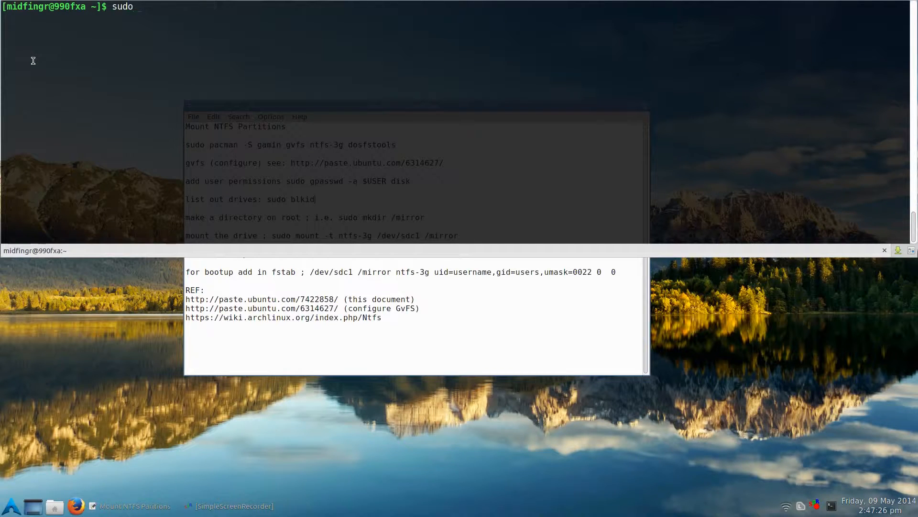
pyautogui.write('mkdir')
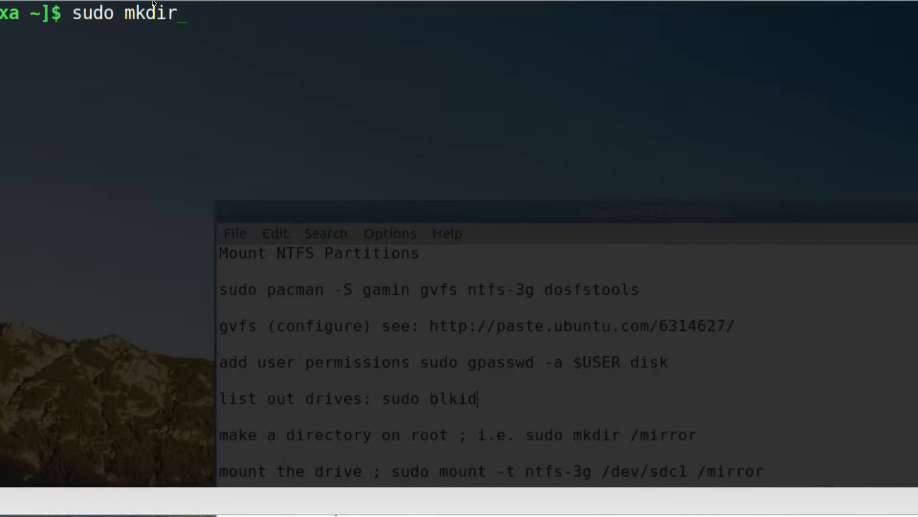
pyautogui.write('/')
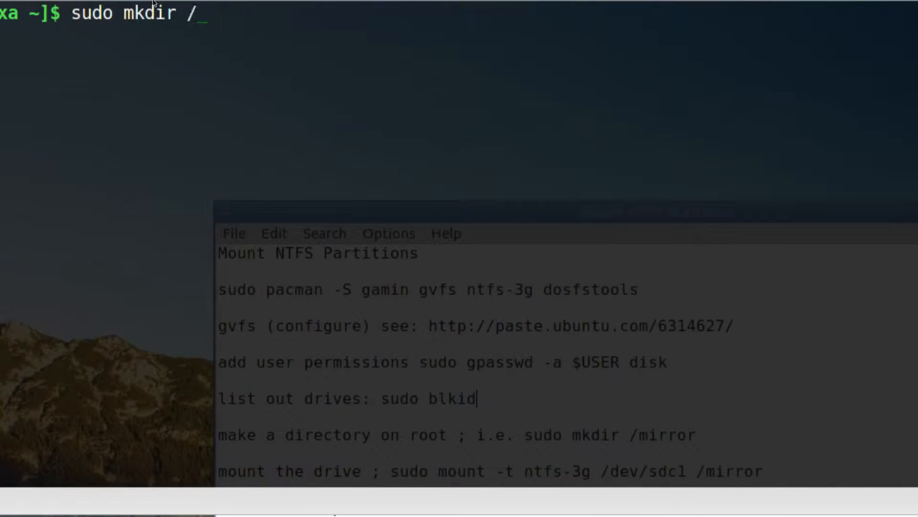
pyautogui.write('mi')
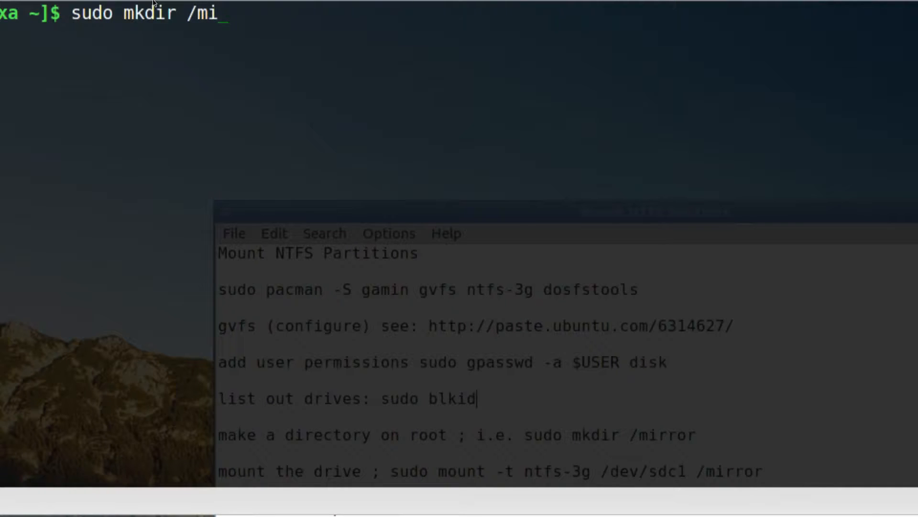
pyautogui.write('rror')
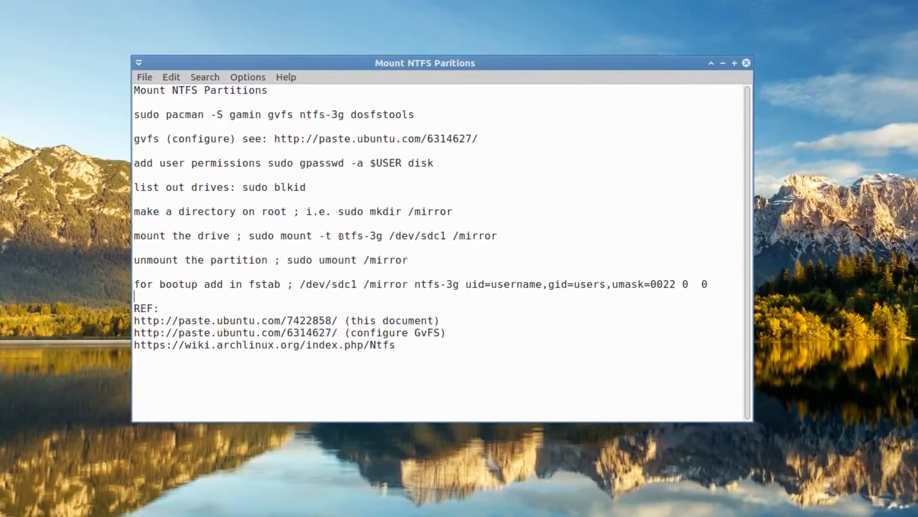
# Select 'sudo mount -t ntfs-3g /dev/sdc1 /mirror' in the notes and paste it into the terminal
pyautogui.moveTo(425, 62); pyautogui.dragTo(387, 63)
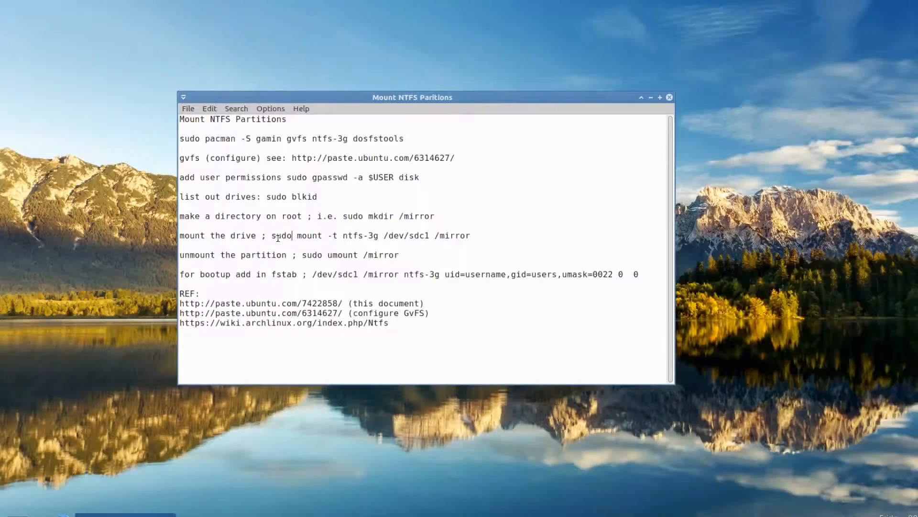
pyautogui.moveTo(261, 235); pyautogui.dragTo(454, 235)
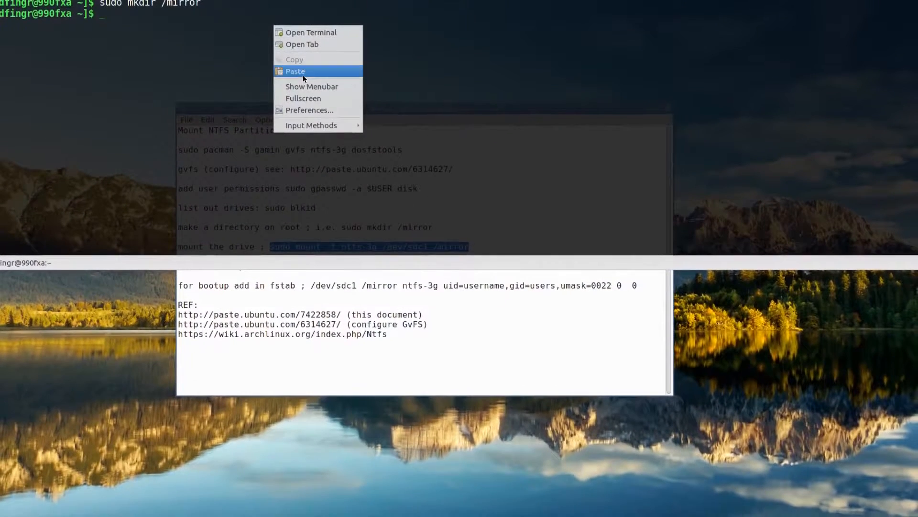
pyautogui.click(295, 70)
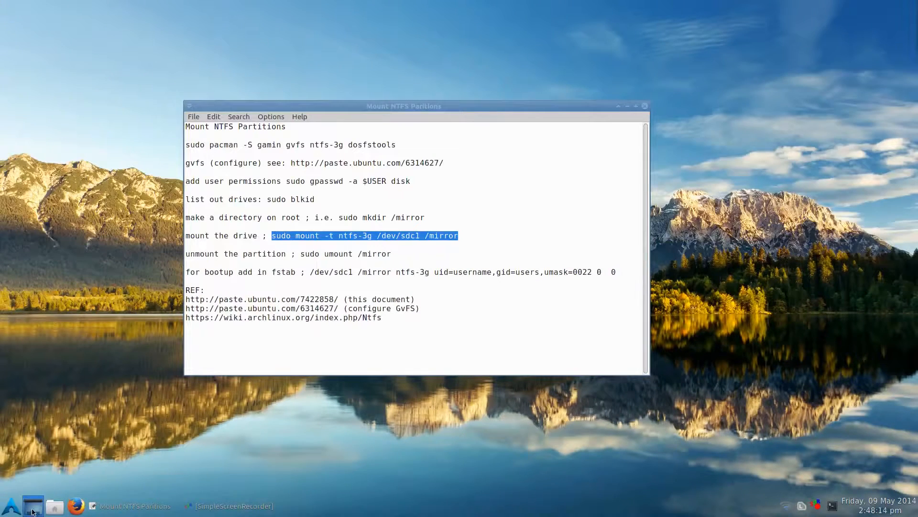
pyautogui.click(55, 506)
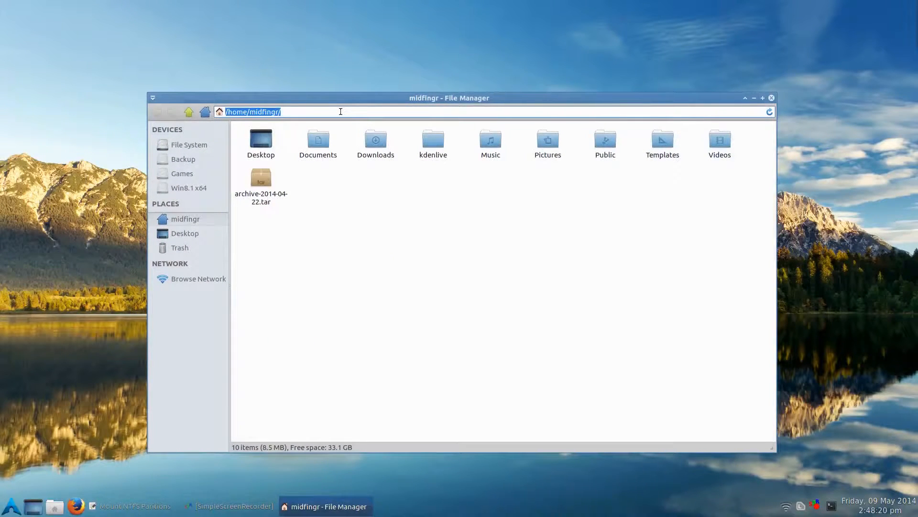
pyautogui.click(188, 144)
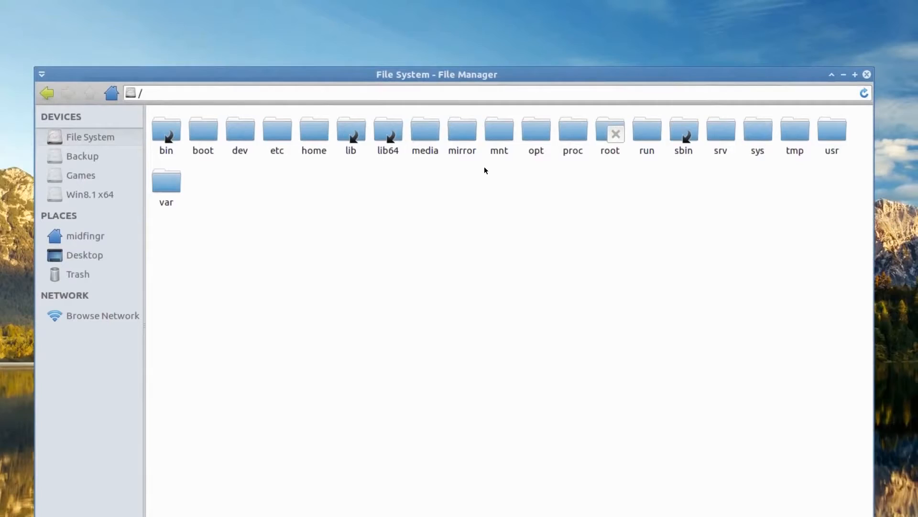
pyautogui.doubleClick(462, 132)
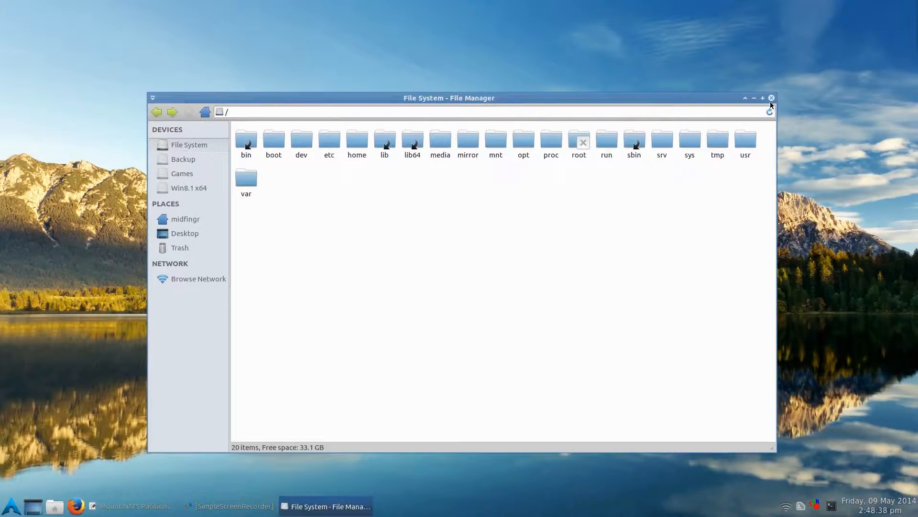
pyautogui.click(134, 506)
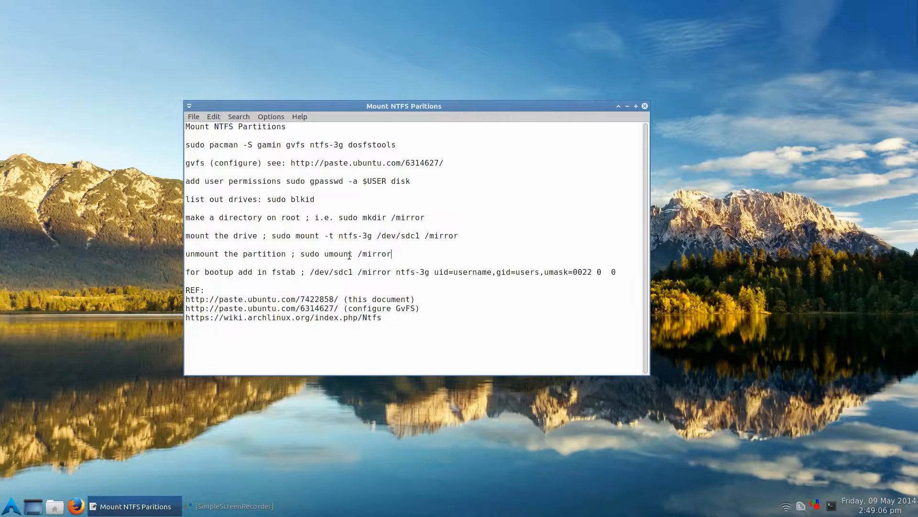
# Take 'sudo umount /mirror' from the notes and run it in the terminal
pyautogui.doubleClick(309, 253)
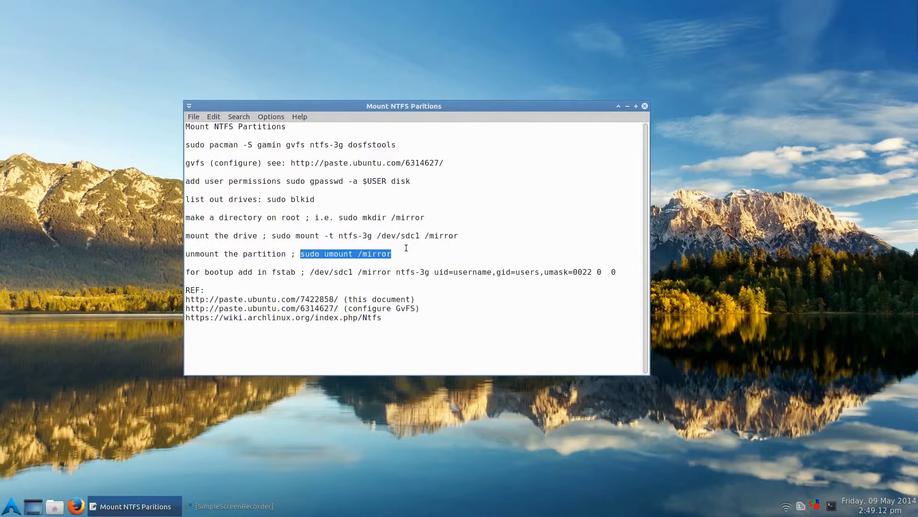
pyautogui.rightClick(348, 169)
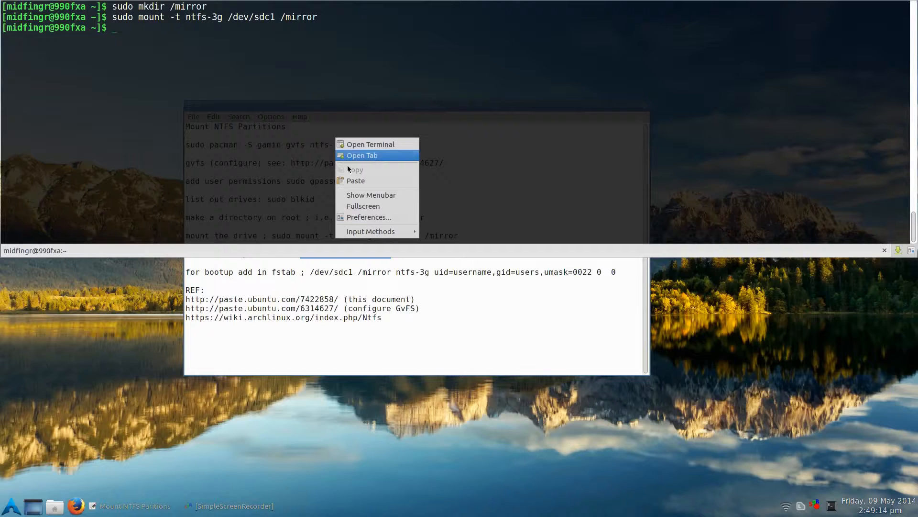
pyautogui.write('sudo umount /mirror')
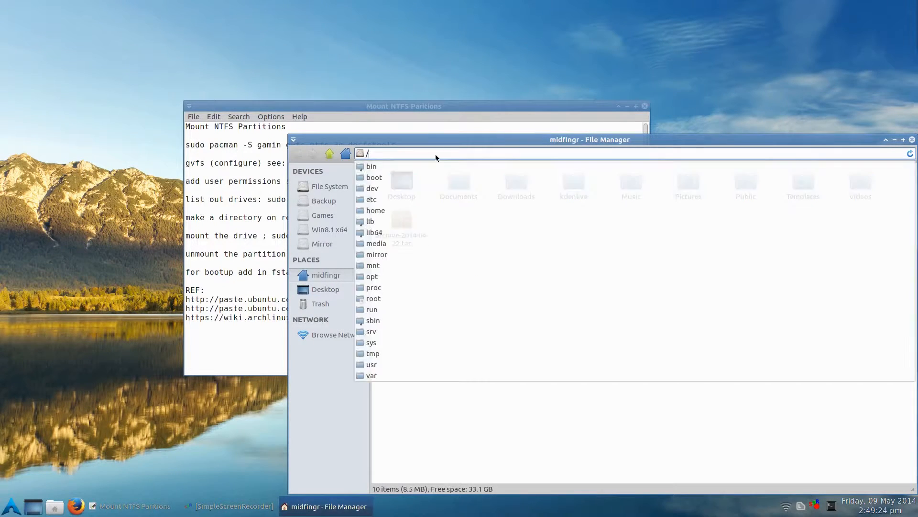
pyautogui.click(329, 186)
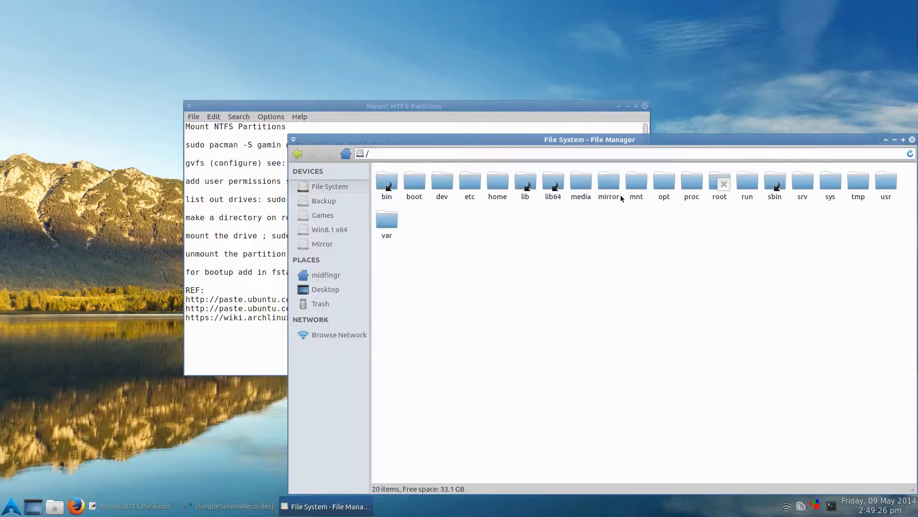
pyautogui.doubleClick(608, 182)
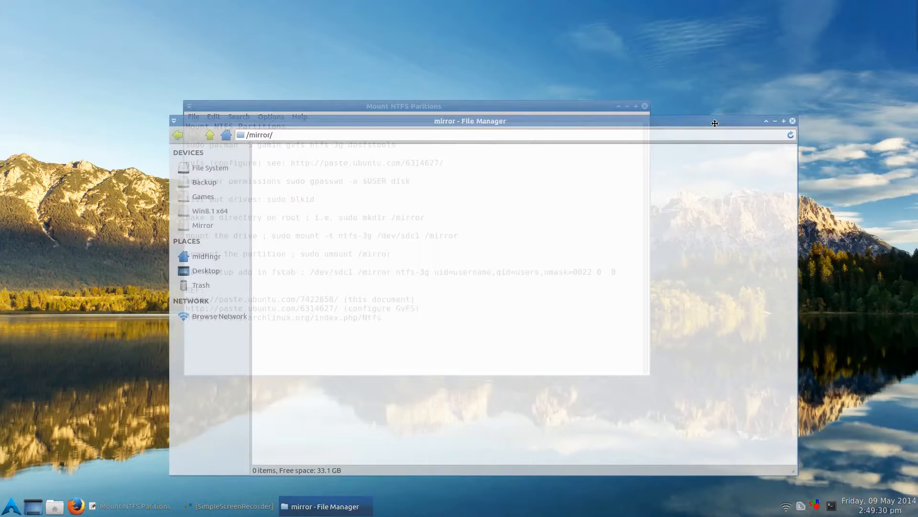
pyautogui.click(792, 121)
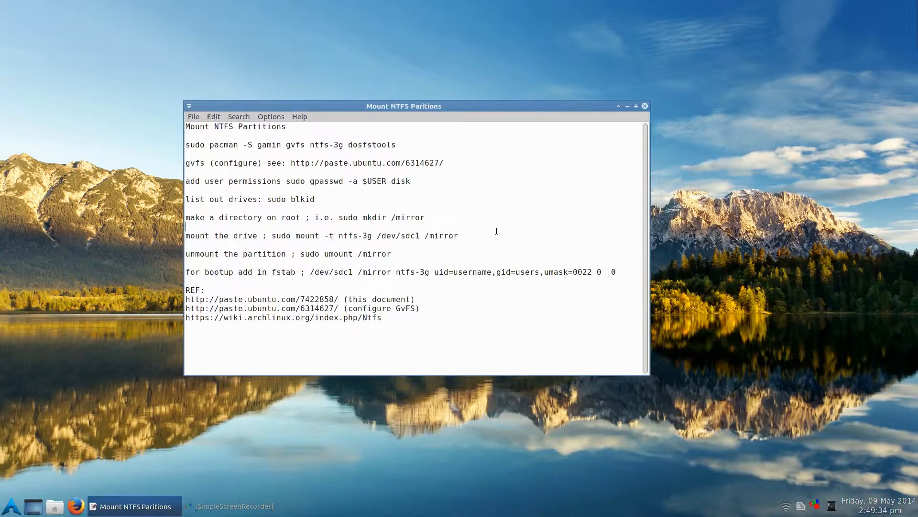
pyautogui.moveTo(209, 272)
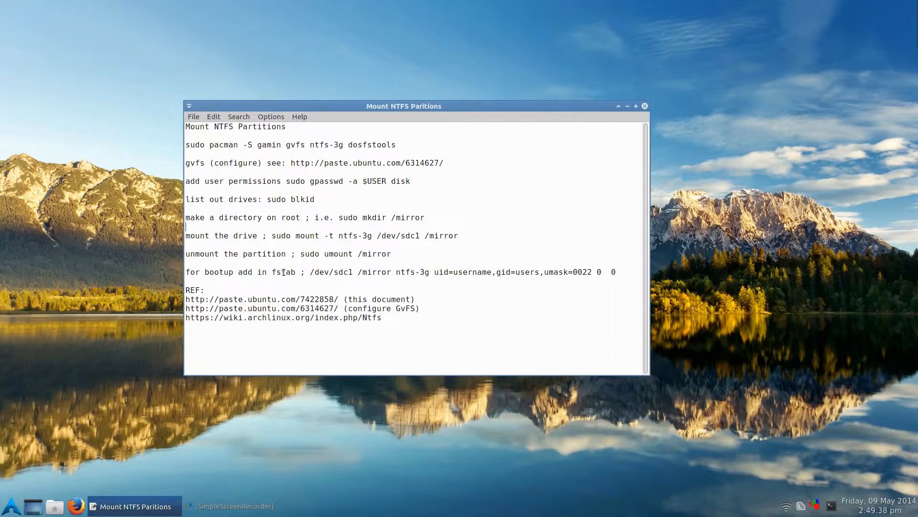
# Change uid=username to uid=midfingr in the notes' fstab line
pyautogui.click(635, 106)
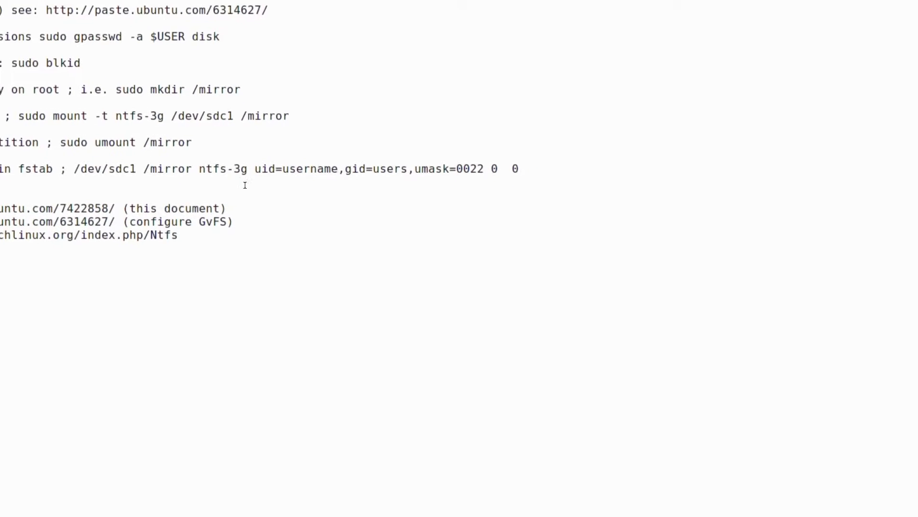
pyautogui.scroll(-3)
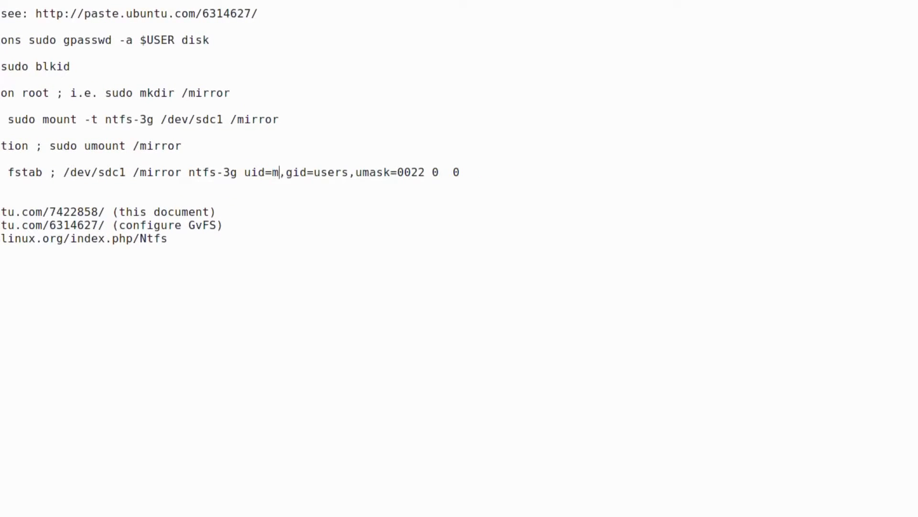
pyautogui.write('idfingr')
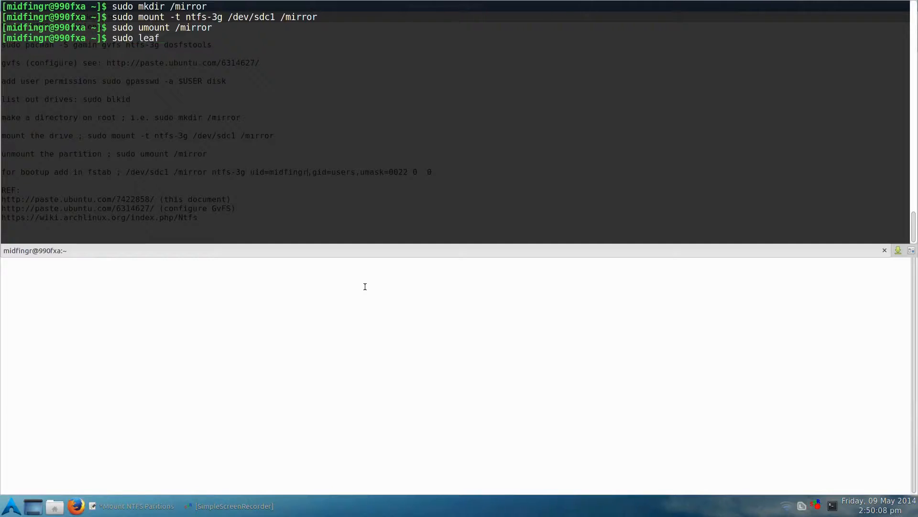
# Open /etc/fstab with sudo leafpad and select the fstab entry in the notes
pyautogui.write('pad /etc/')
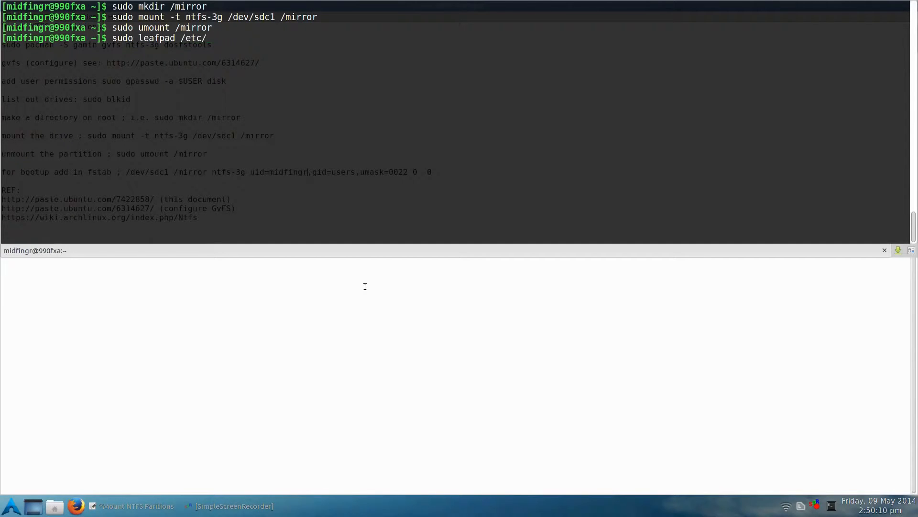
pyautogui.write('fstab')
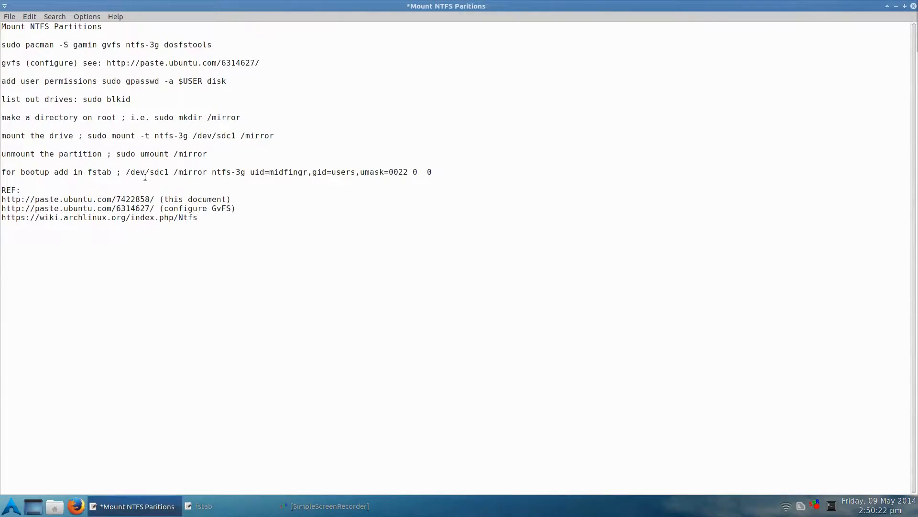
pyautogui.moveTo(125, 171); pyautogui.dragTo(433, 172)
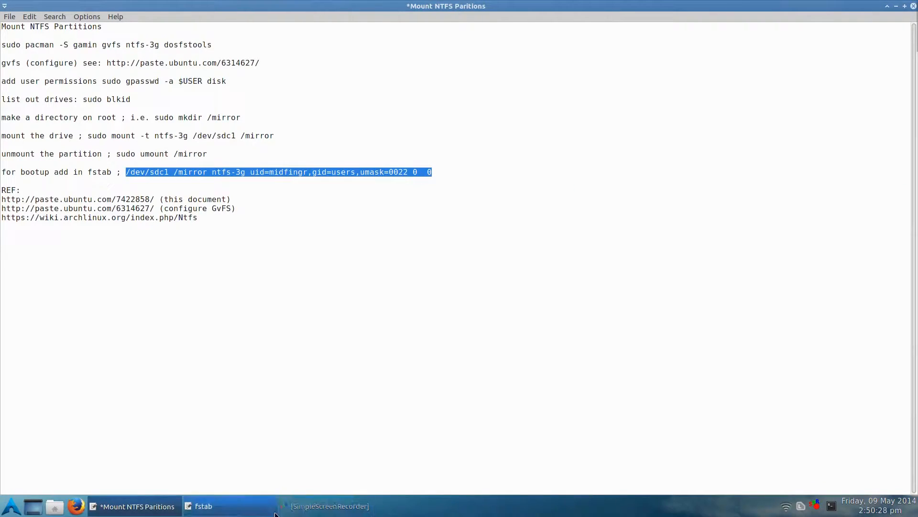
pyautogui.click(204, 506)
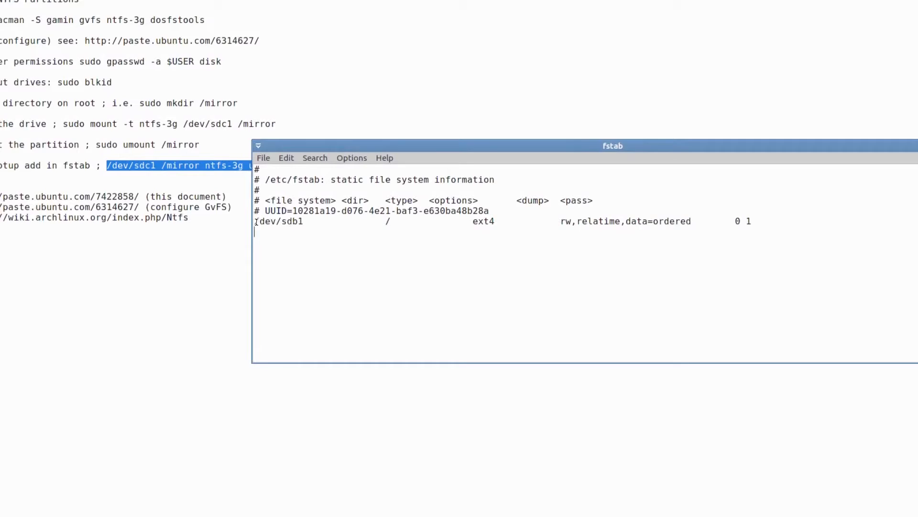
# Add '/dev/sdc1 /mirror ntfs-3g uid=midfingr,gid=users,umask=0022 0 0' to fstab and save
pyautogui.write('/dev/sdc1 /mirror ntfs-3g uid=midfingr,gid=users,umask=0022 0  0')
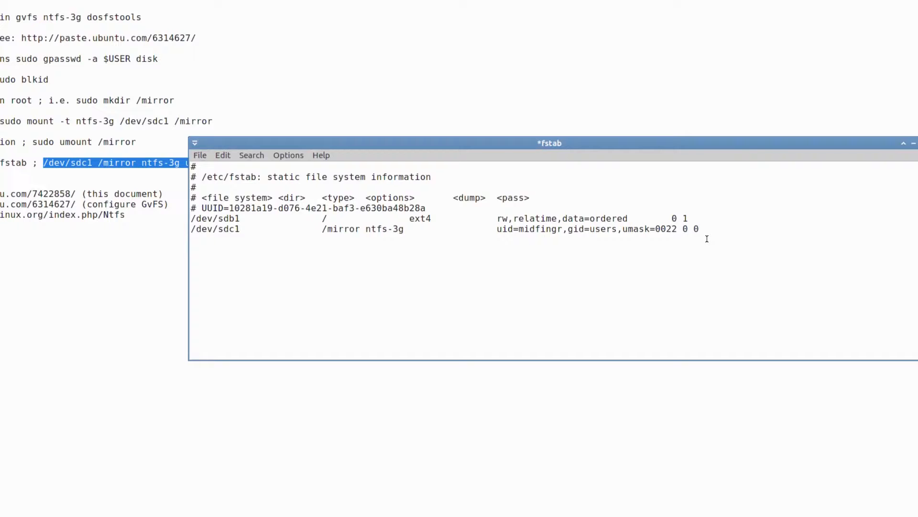
pyautogui.press('ctrl+s')
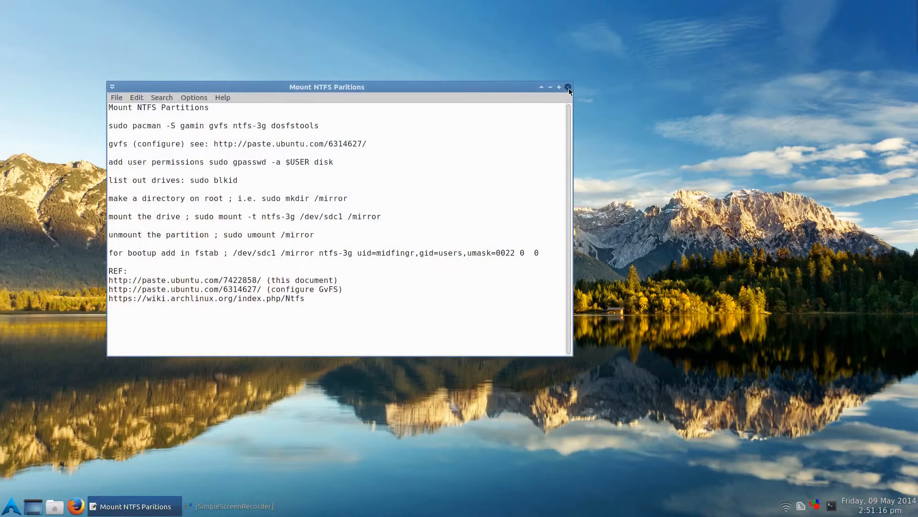
# Close the notes and reach the Icons settings in Xfce Desktop Settings
pyautogui.click(567, 87)
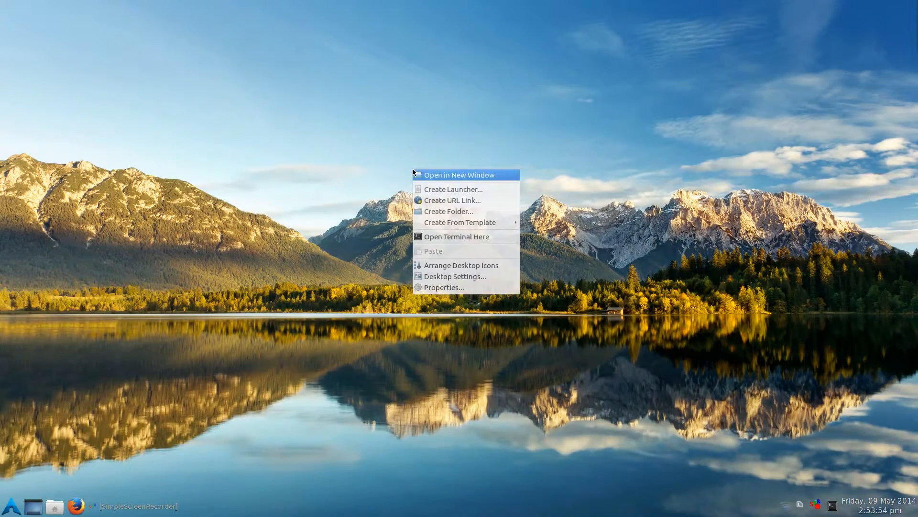
pyautogui.click(456, 276)
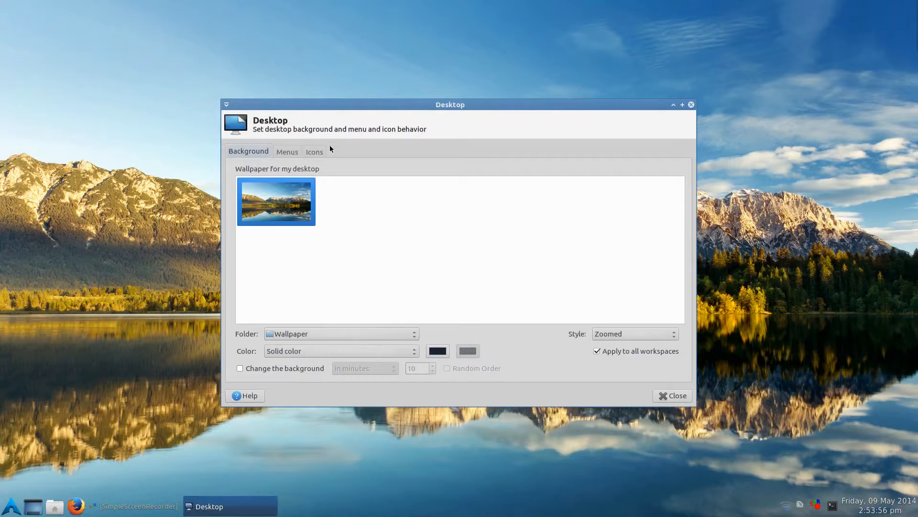
pyautogui.click(314, 151)
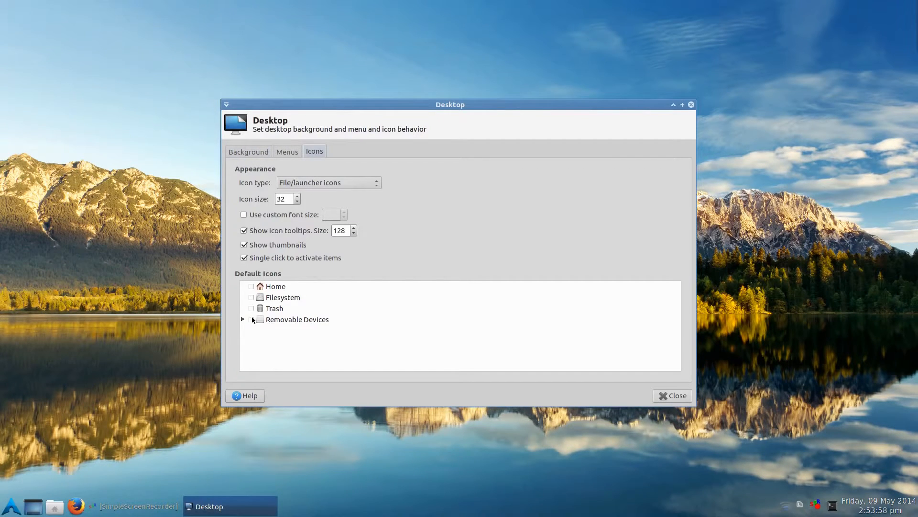
# Toggle Removable Devices on then off again, leaving them hidden, and bring up the home folder
pyautogui.click(252, 319)
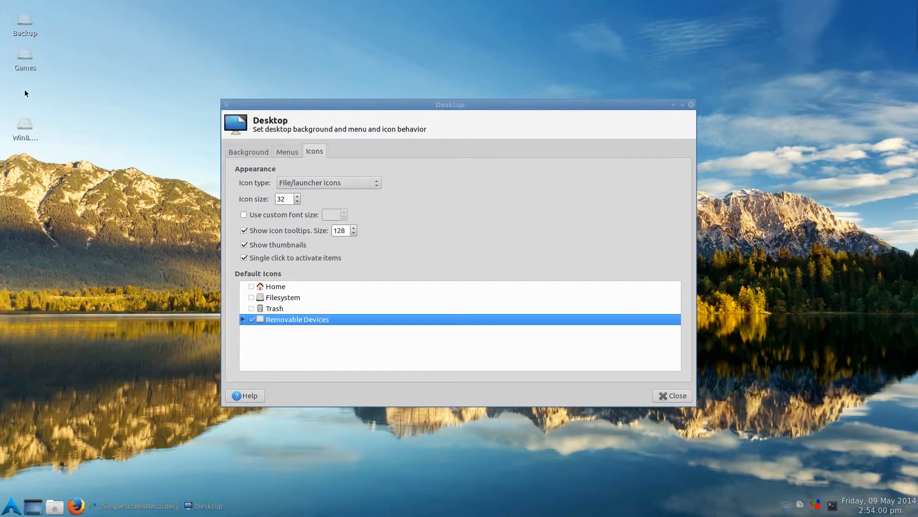
pyautogui.moveTo(59, 138)
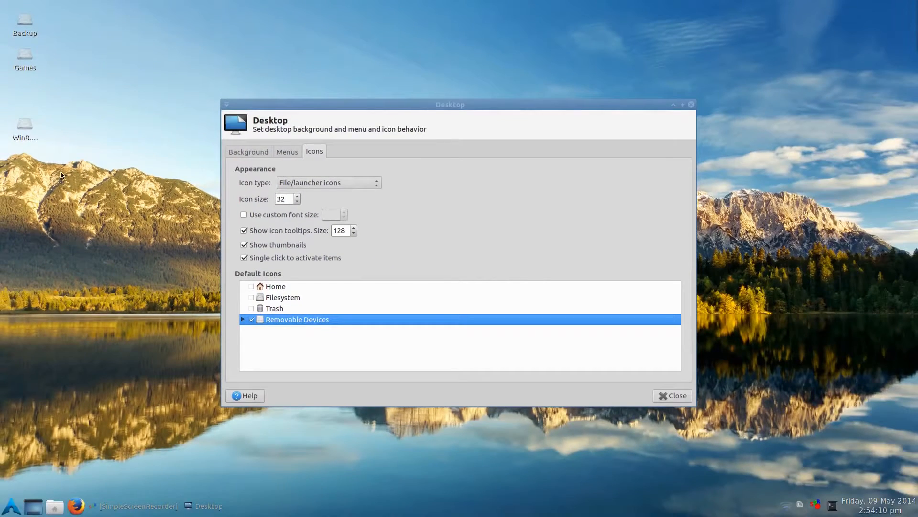
pyautogui.click(251, 319)
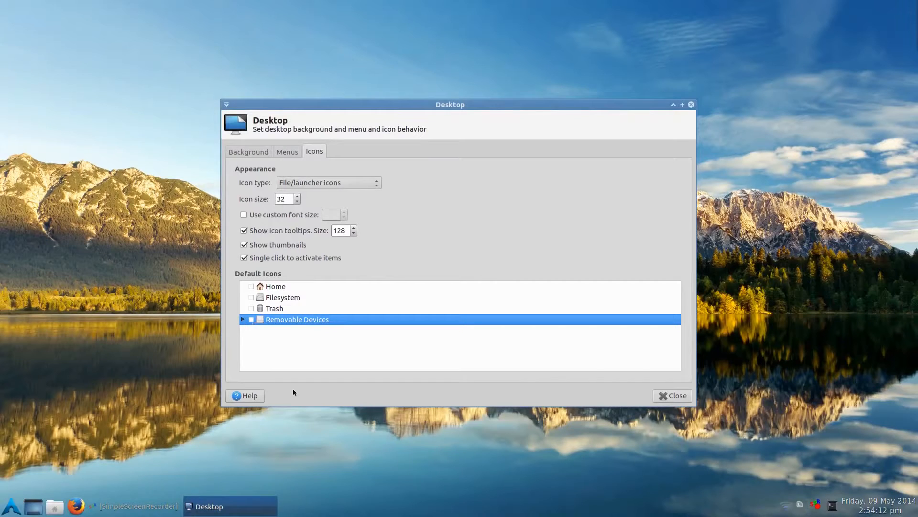
pyautogui.click(672, 396)
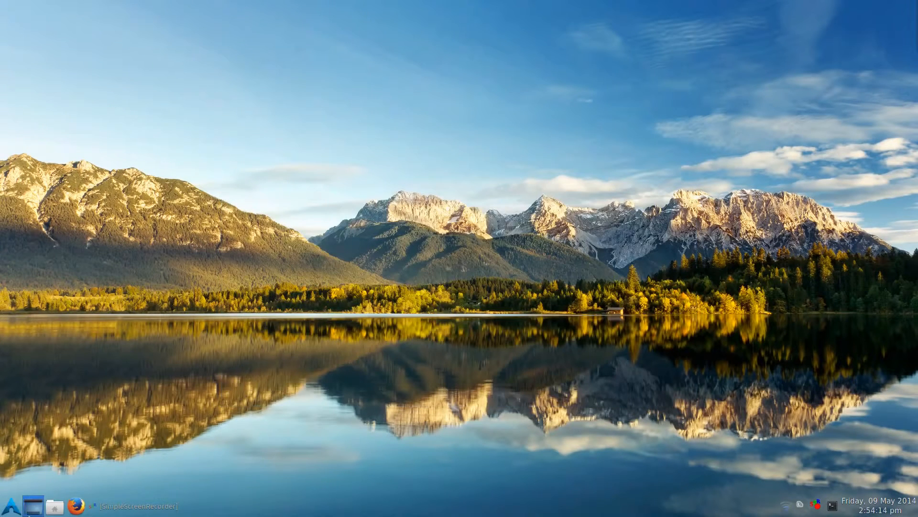
pyautogui.click(55, 506)
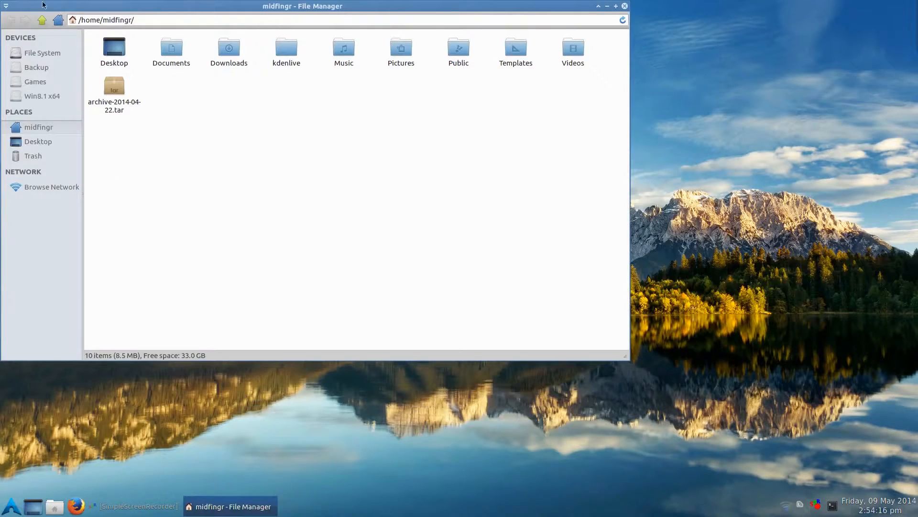
# Navigate Thunar to /mirror and view the drive's files there
pyautogui.moveTo(302, 6); pyautogui.dragTo(426, 42)
pyautogui.write('/m')
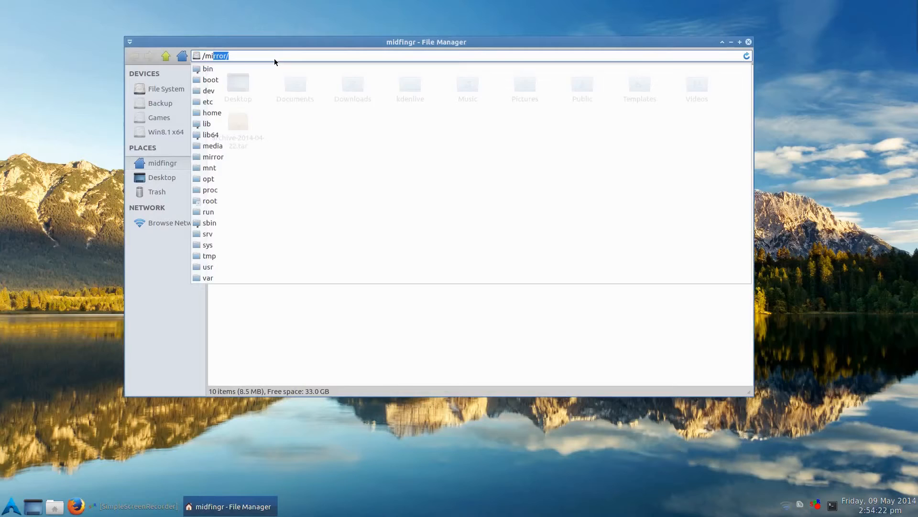
pyautogui.press('Return')
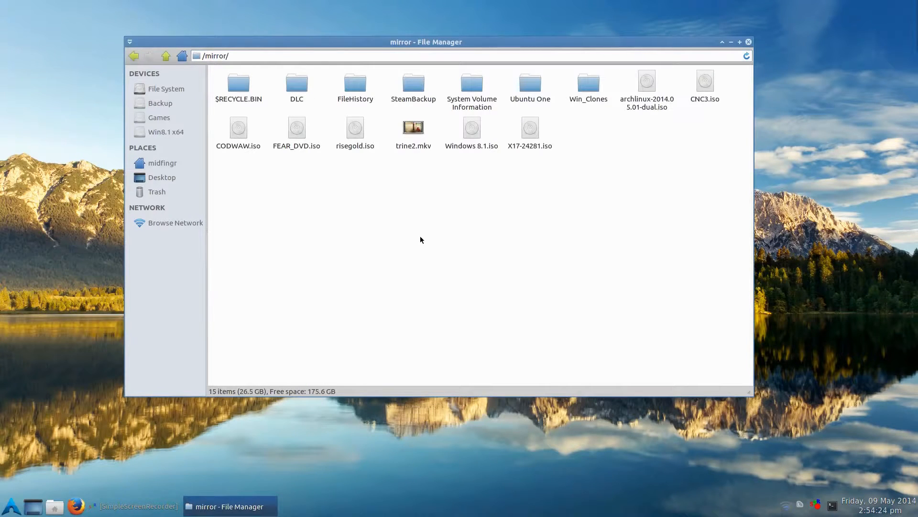
pyautogui.doubleClick(412, 126)
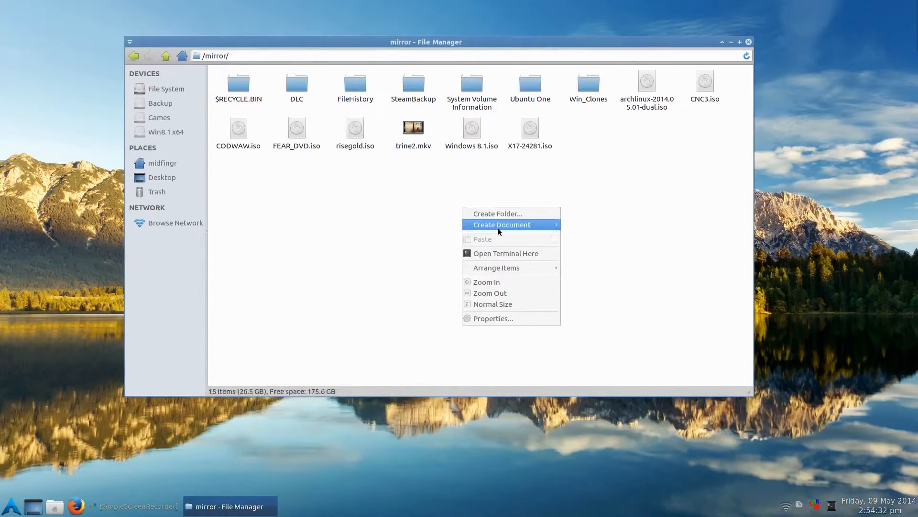
# Create a test empty file and New Folder in /mirror, delete them, then show the root file system
pyautogui.click(486, 253)
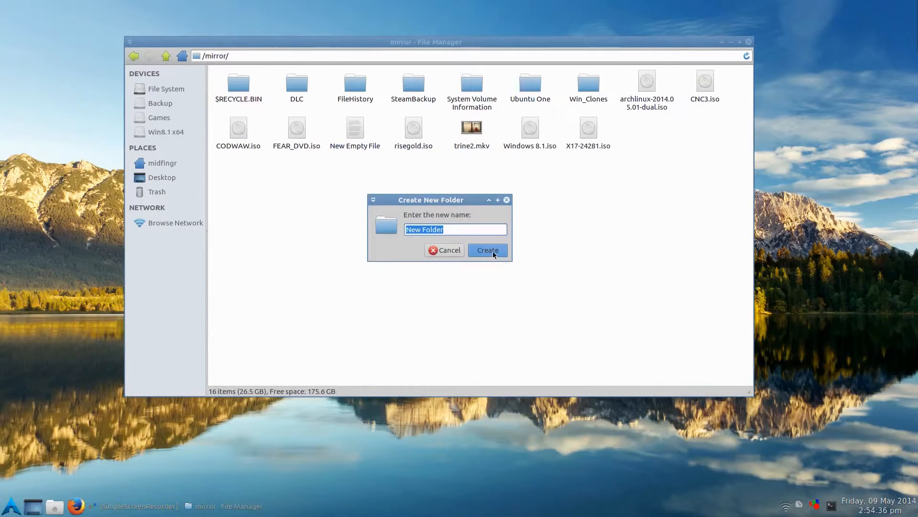
pyautogui.click(487, 250)
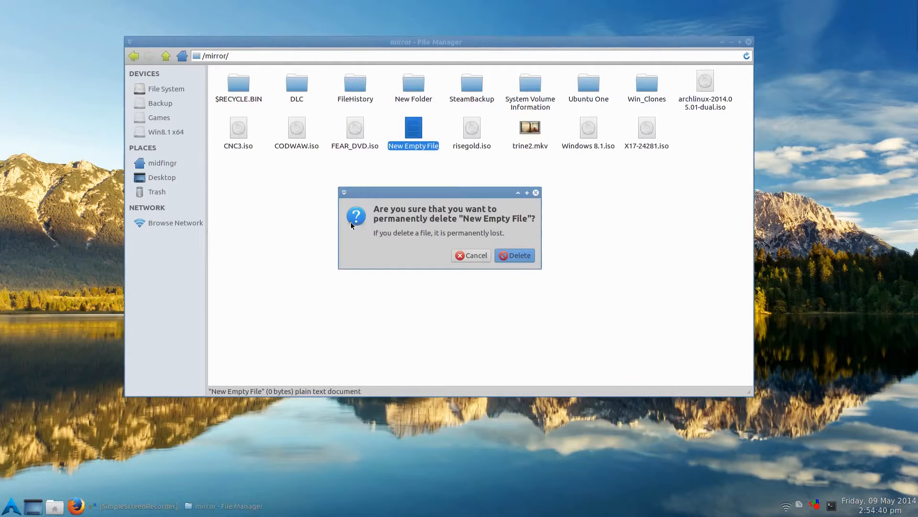
pyautogui.click(514, 255)
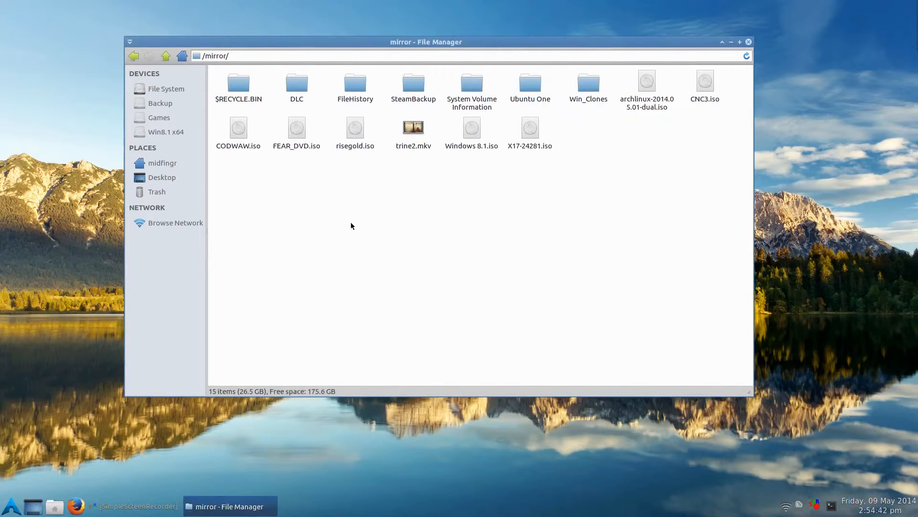
pyautogui.click(166, 55)
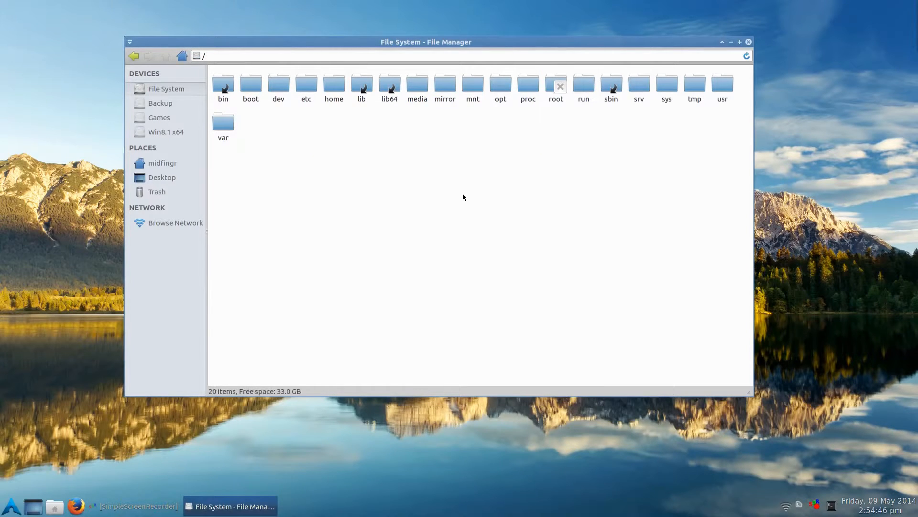
# Run ln -s /mirror mirror in a new terminal to create the mirror symlink in the home folder
pyautogui.click(731, 42)
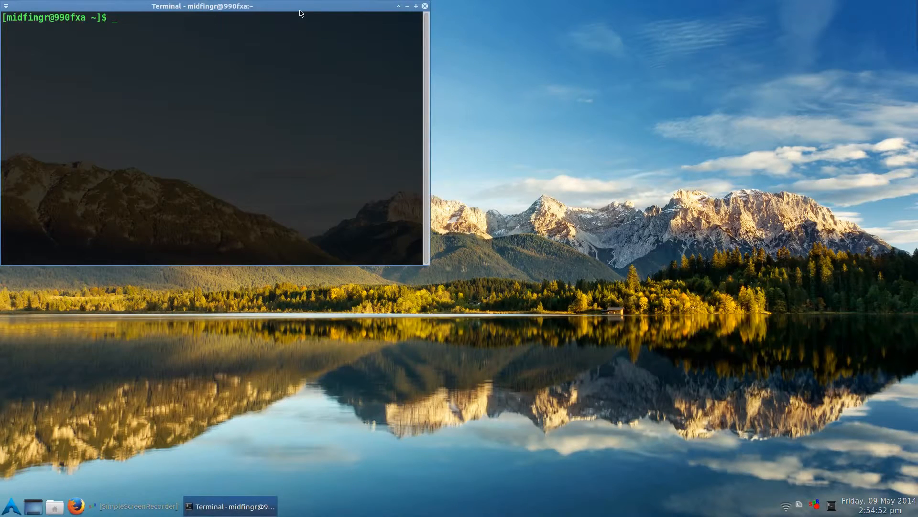
pyautogui.moveTo(211, 6); pyautogui.dragTo(428, 143)
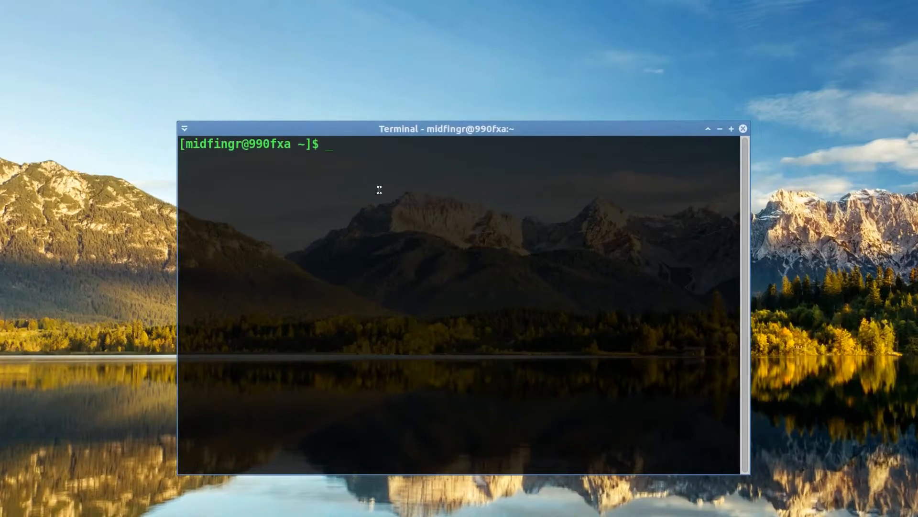
pyautogui.write('ln -')
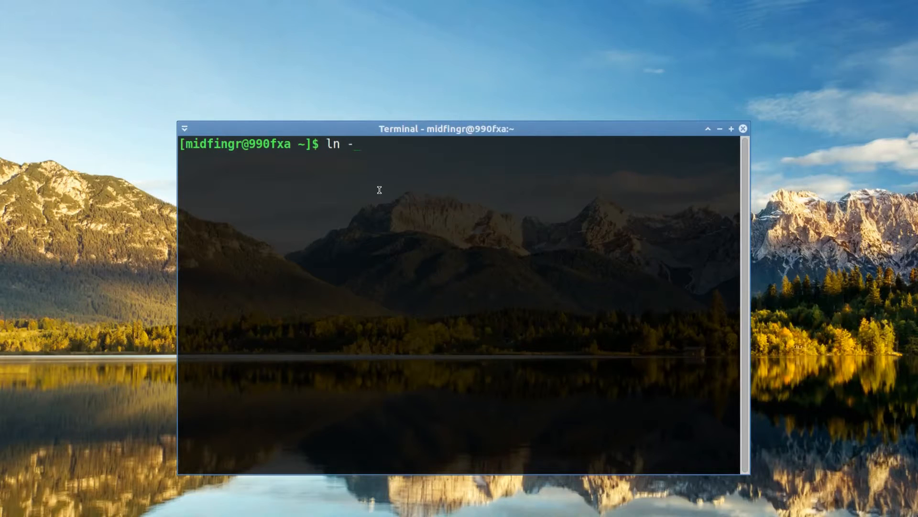
pyautogui.write('s')
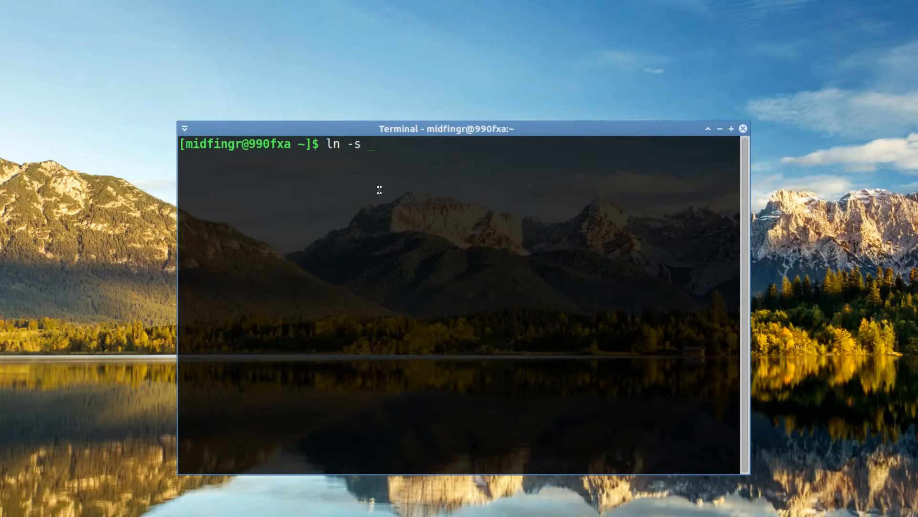
pyautogui.write('/mi')
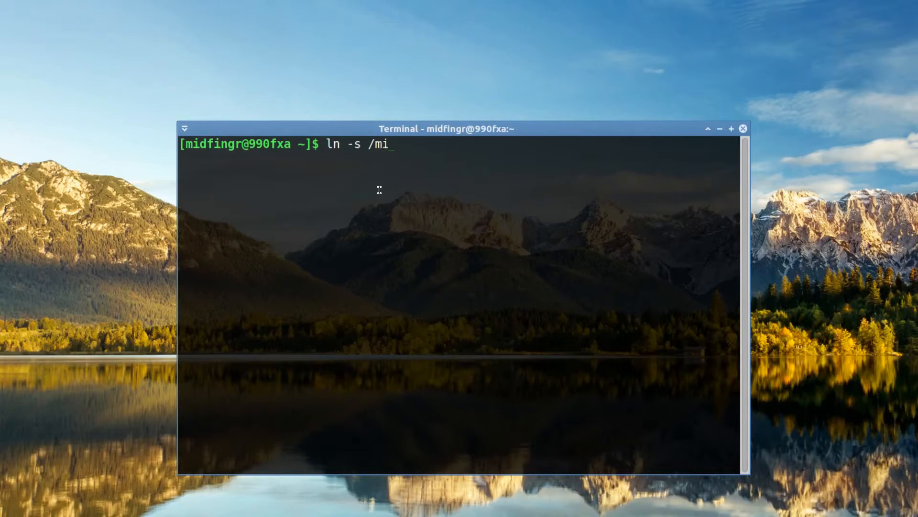
pyautogui.write('rror')
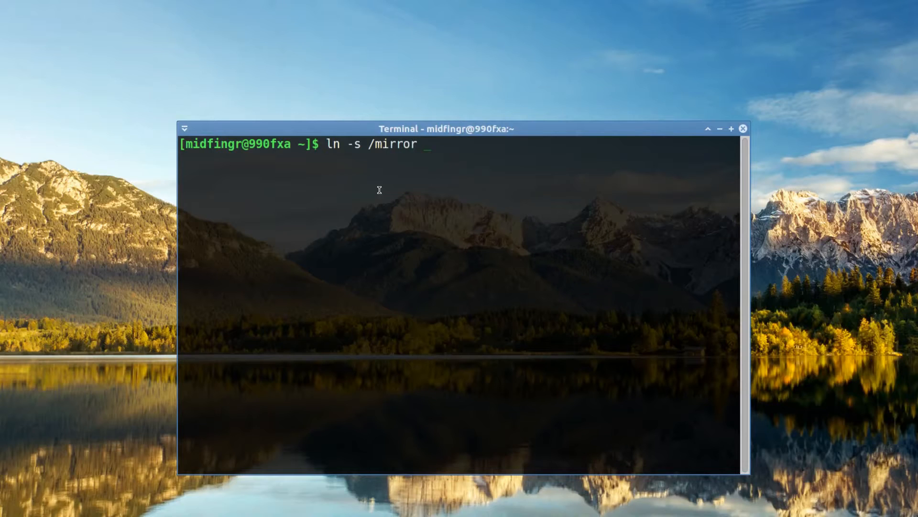
pyautogui.write('m')
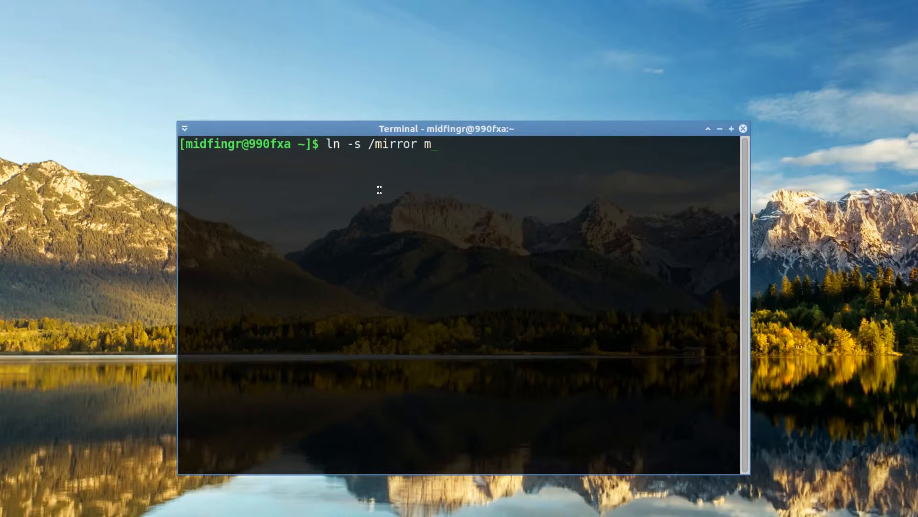
pyautogui.press('Return')
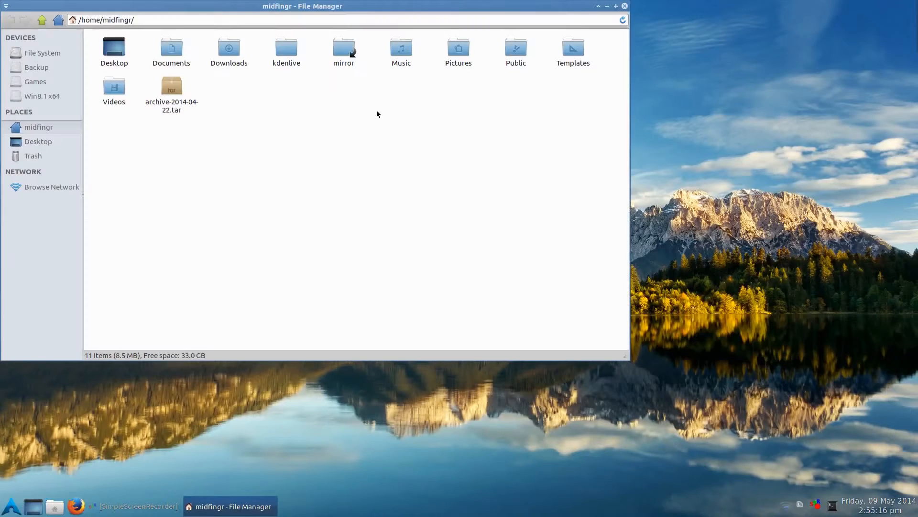
# Verify the mirror symlink shows the partition, then drag it into the Places sidebar as a shortcut
pyautogui.doubleClick(344, 47)
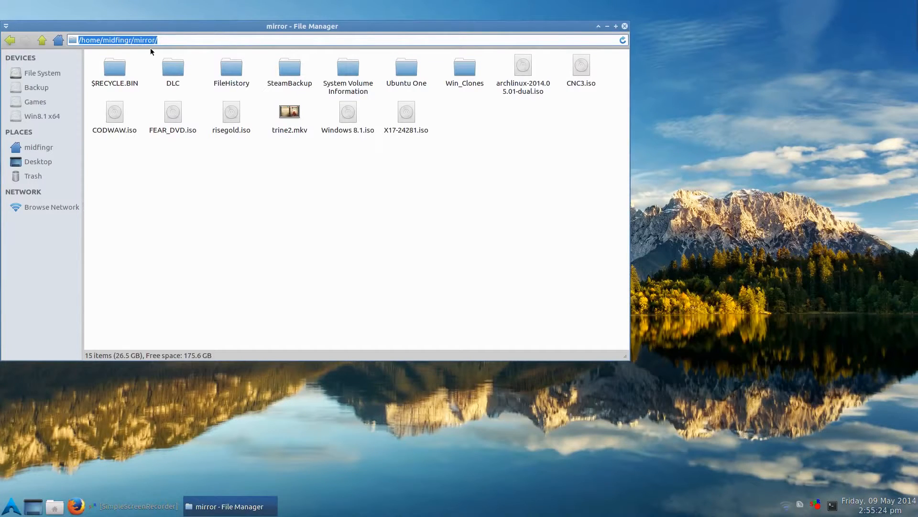
pyautogui.moveTo(277, 208)
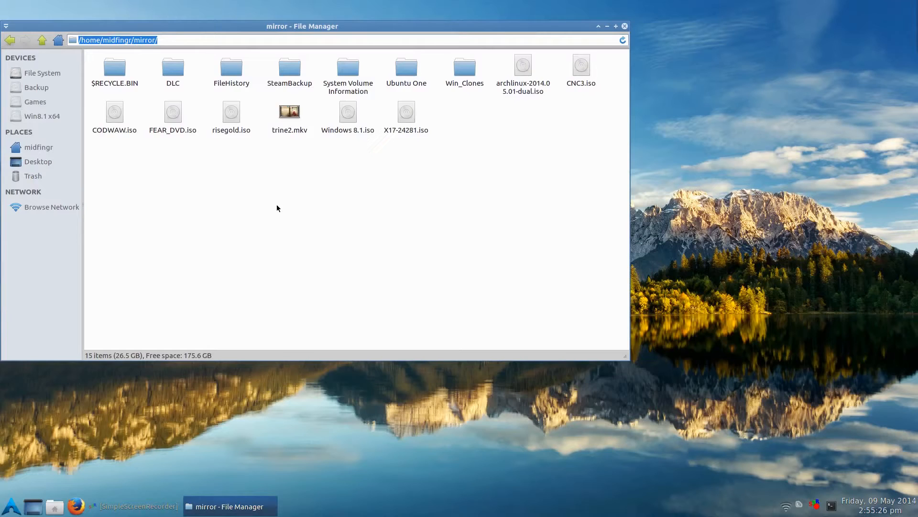
pyautogui.click(42, 40)
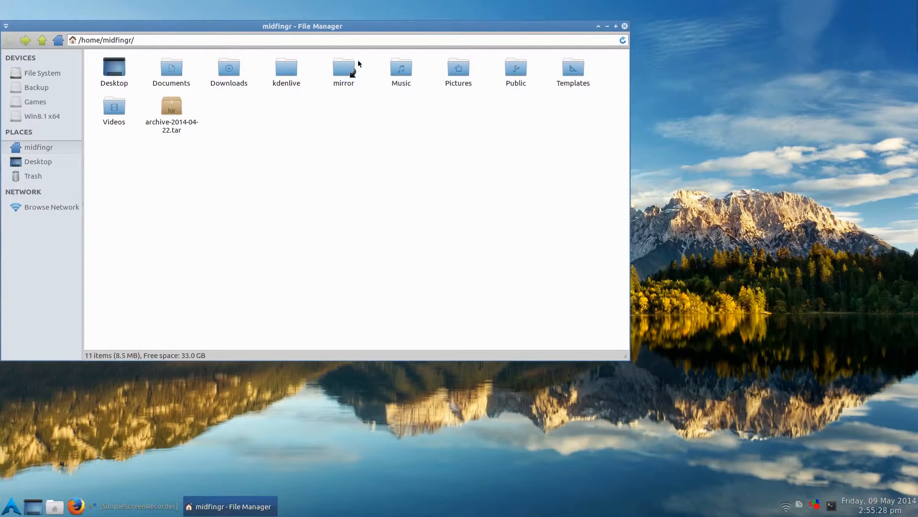
pyautogui.click(343, 66)
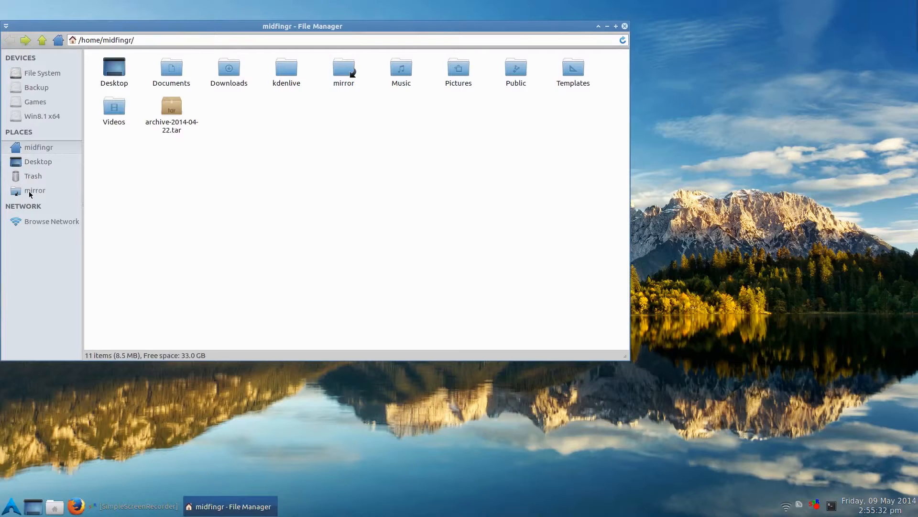
# Test the mirror sidebar shortcut in a new tab, then close the tab and return home
pyautogui.rightClick(35, 191)
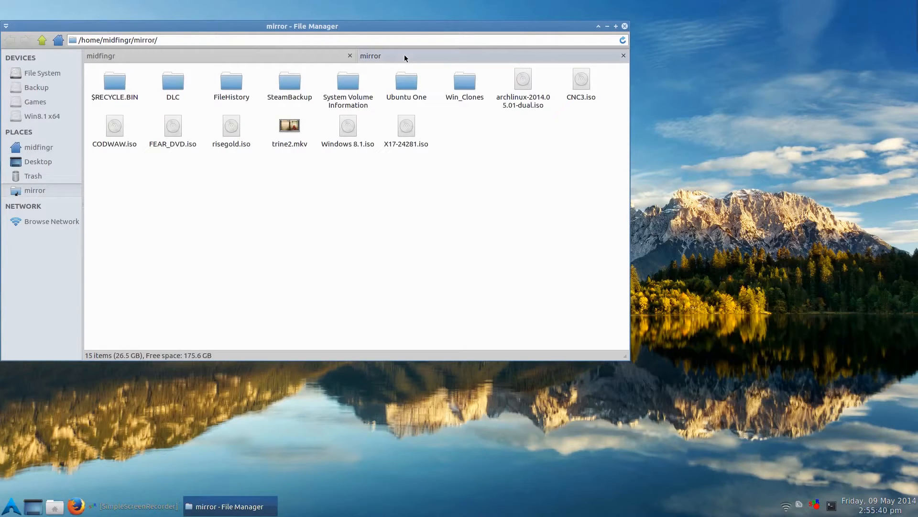
pyautogui.click(26, 40)
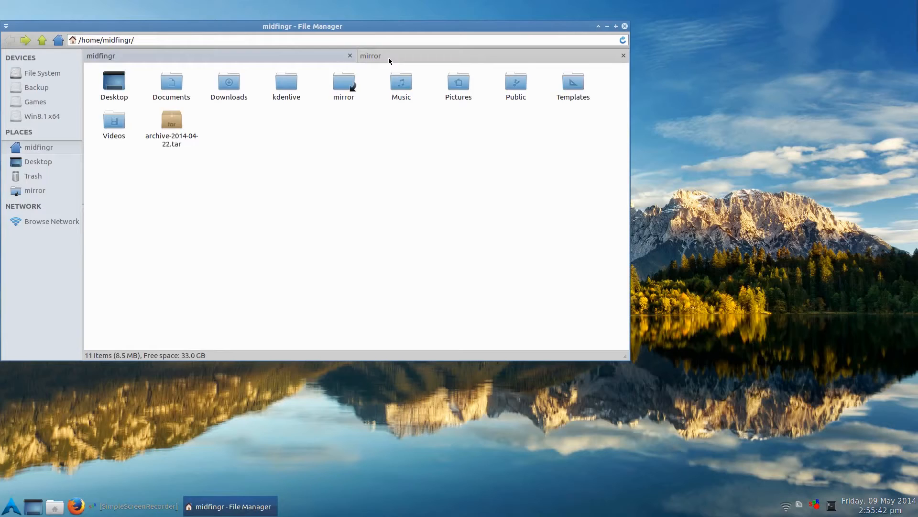
pyautogui.doubleClick(343, 82)
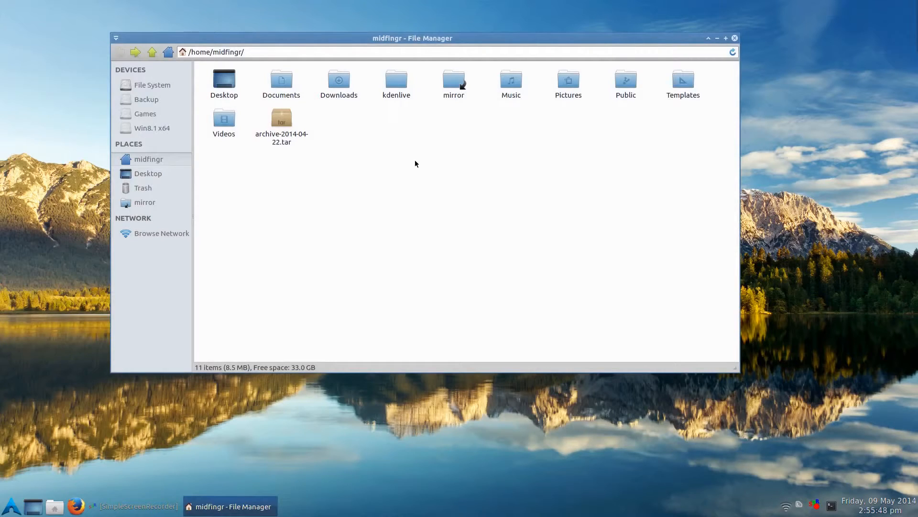
pyautogui.moveTo(411, 169)
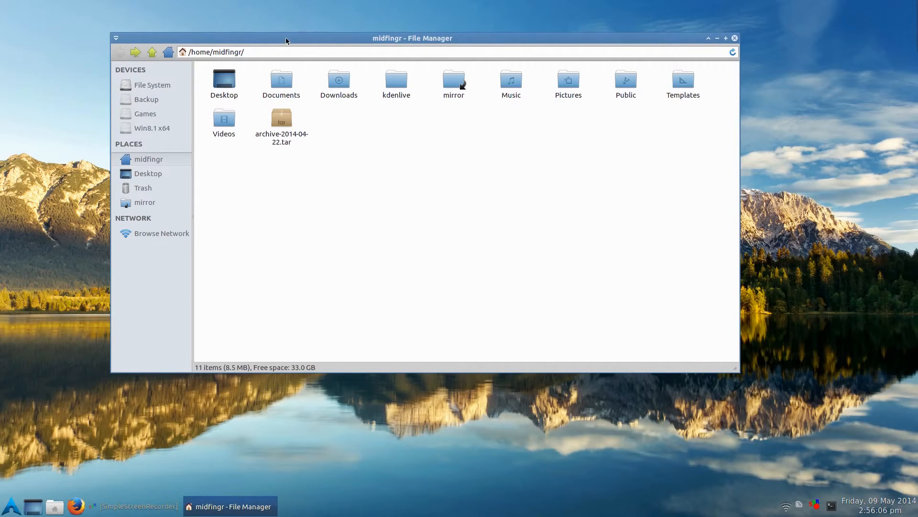
pyautogui.moveTo(483, 148)
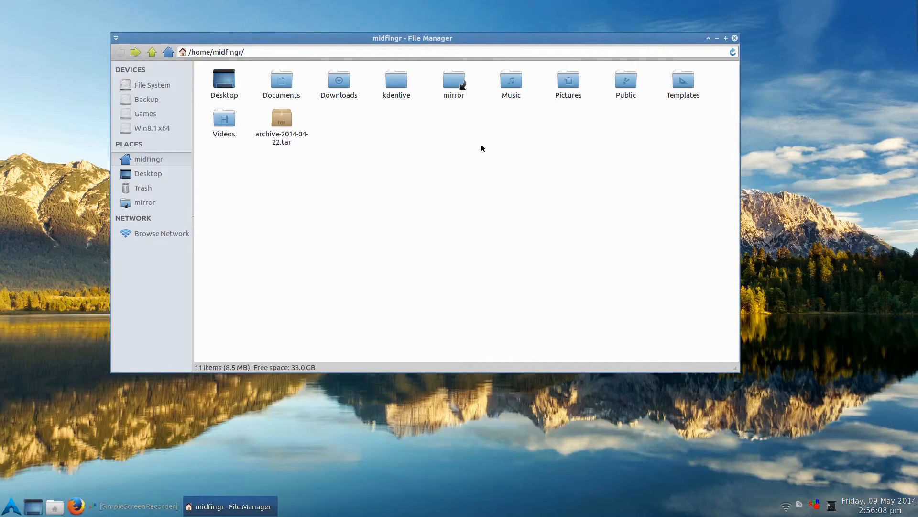
pyautogui.moveTo(478, 200)
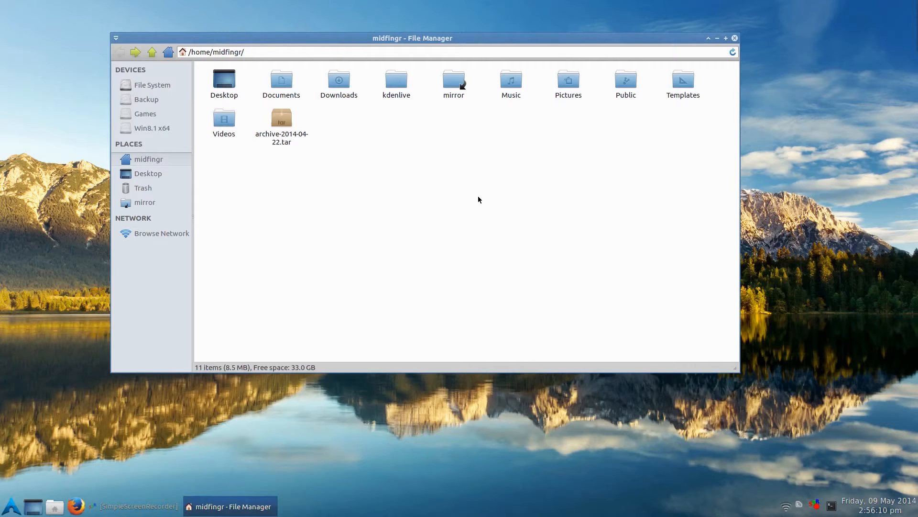
pyautogui.moveTo(443, 181)
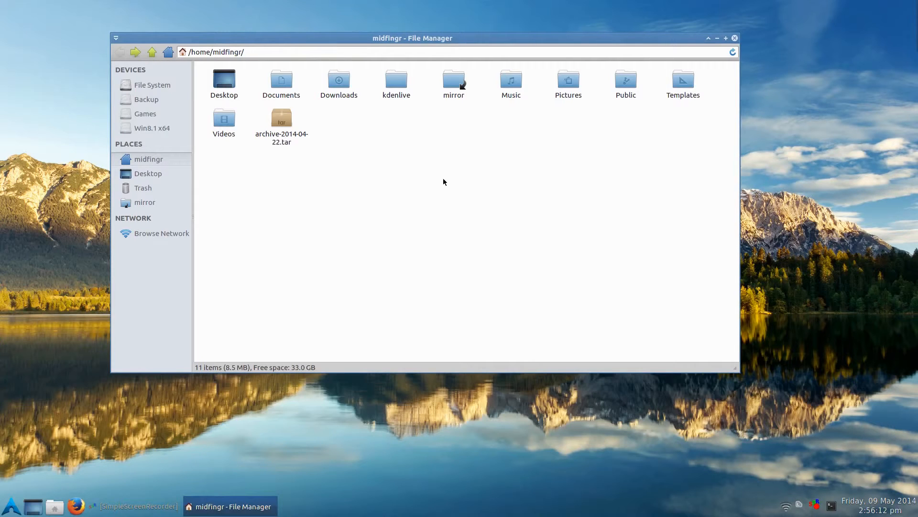
# Browse the Backup drive and return to the home folder
pyautogui.click(146, 99)
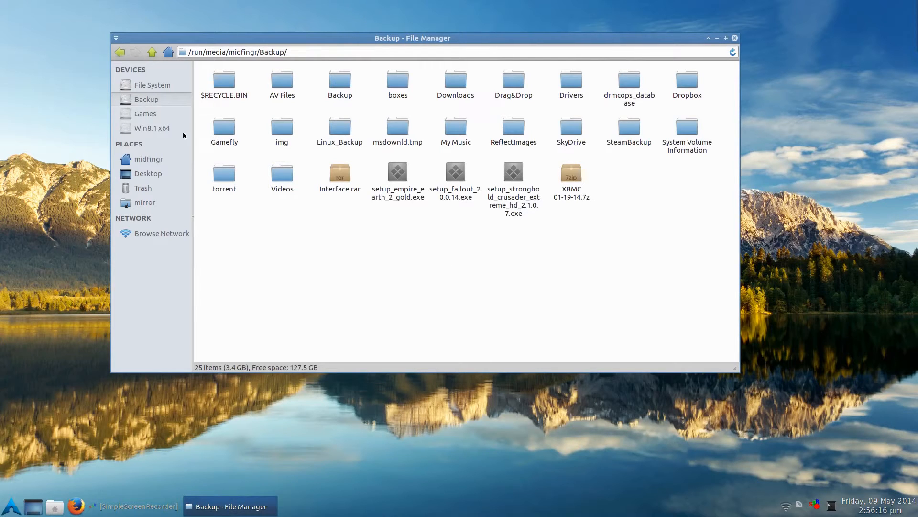
pyautogui.moveTo(182, 172)
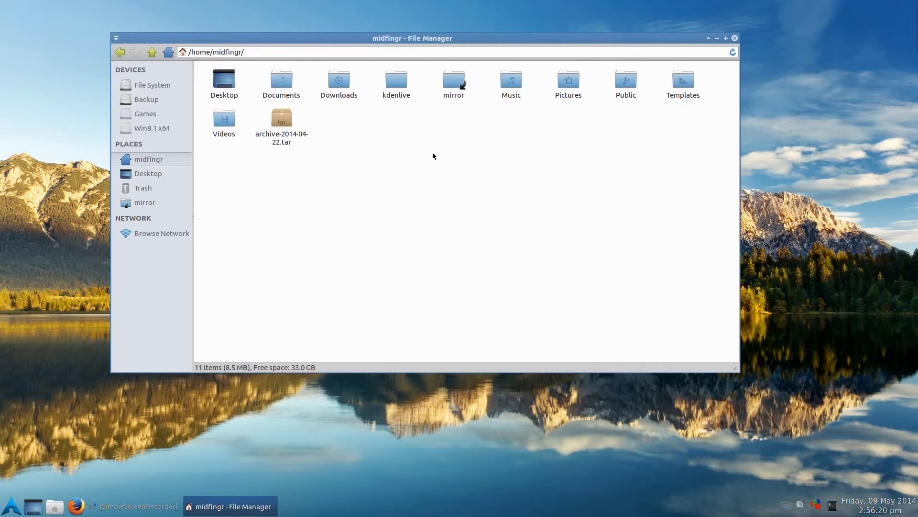
pyautogui.click(510, 81)
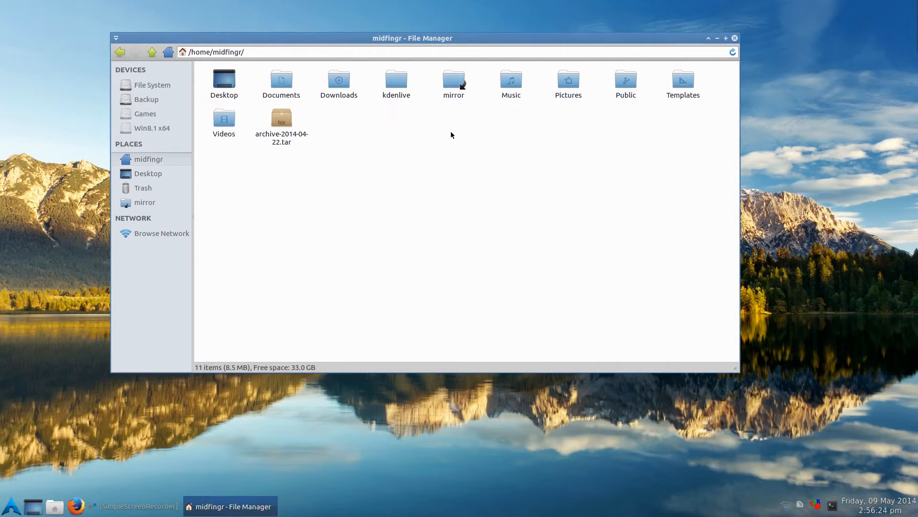
pyautogui.click(510, 81)
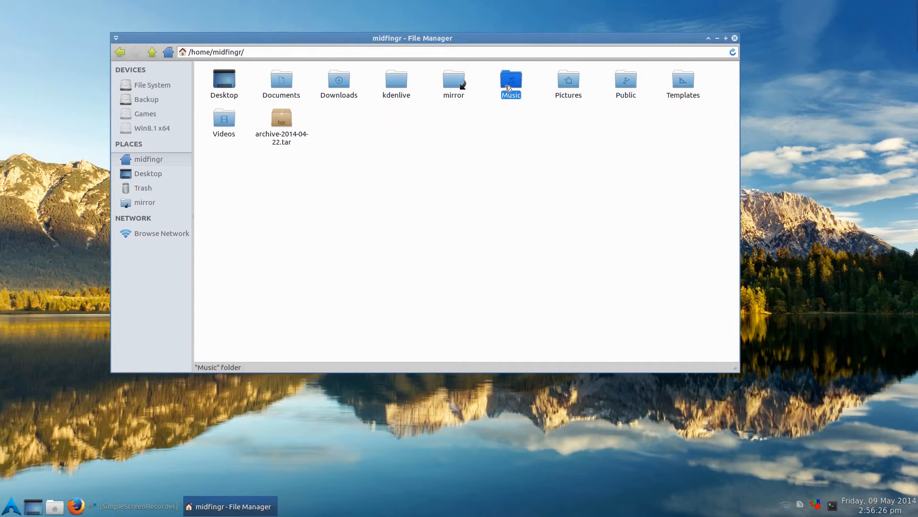
# Check the mirror link's target in the status bar, then close Thunar
pyautogui.click(454, 82)
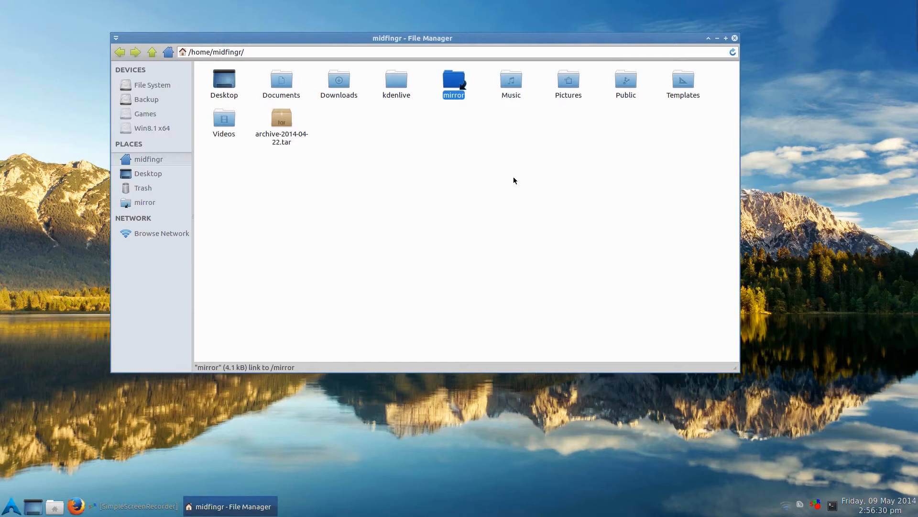
pyautogui.click(488, 172)
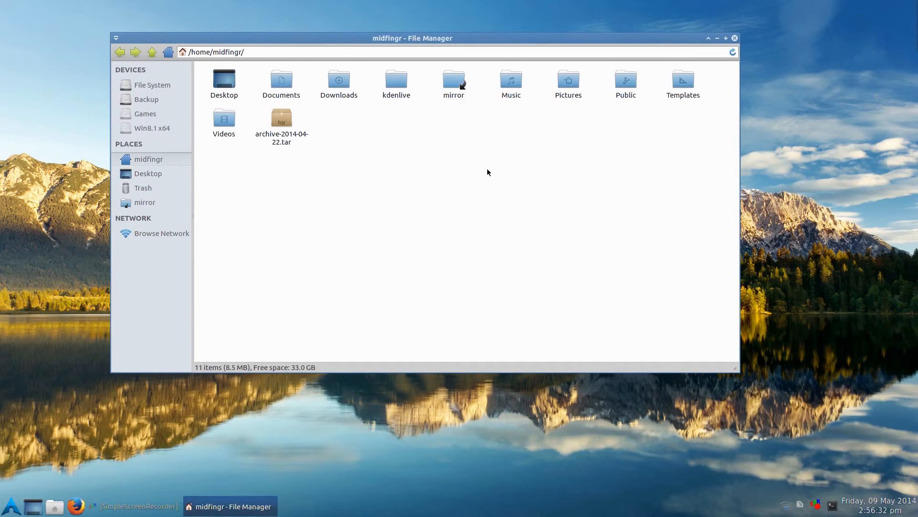
pyautogui.moveTo(773, 98)
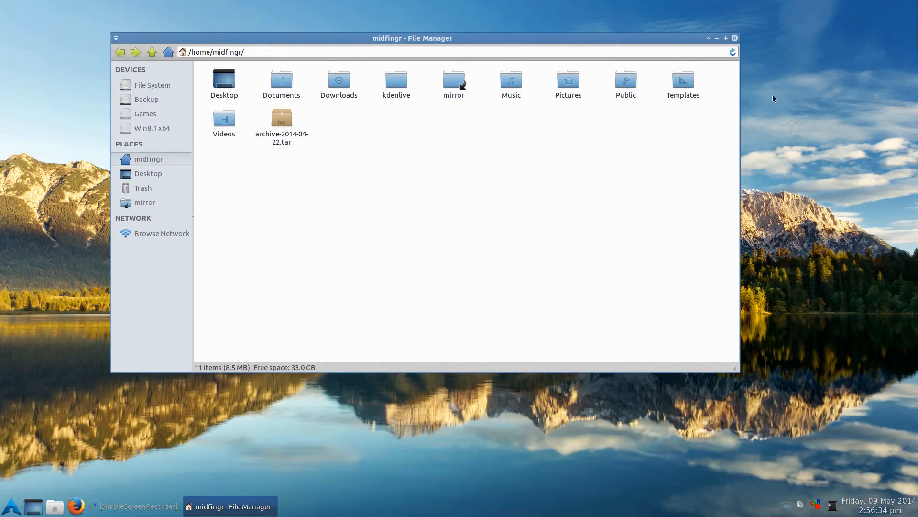
pyautogui.click(734, 38)
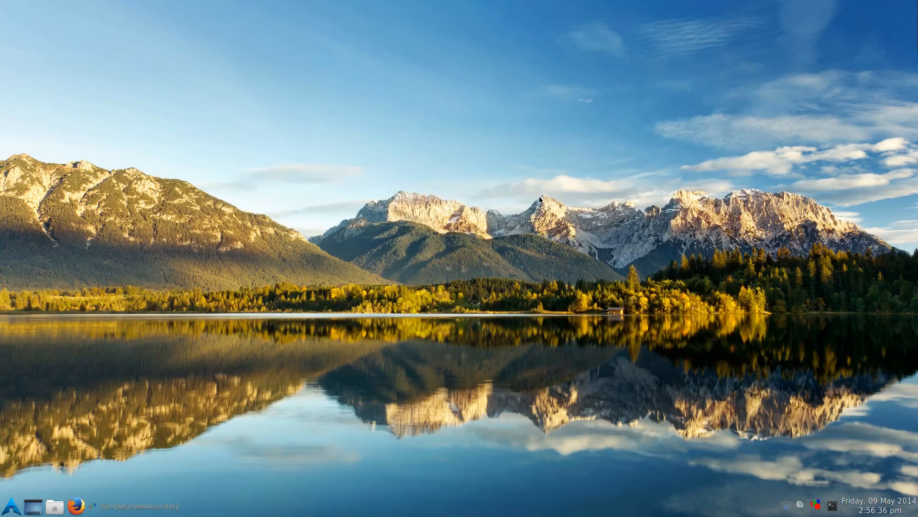